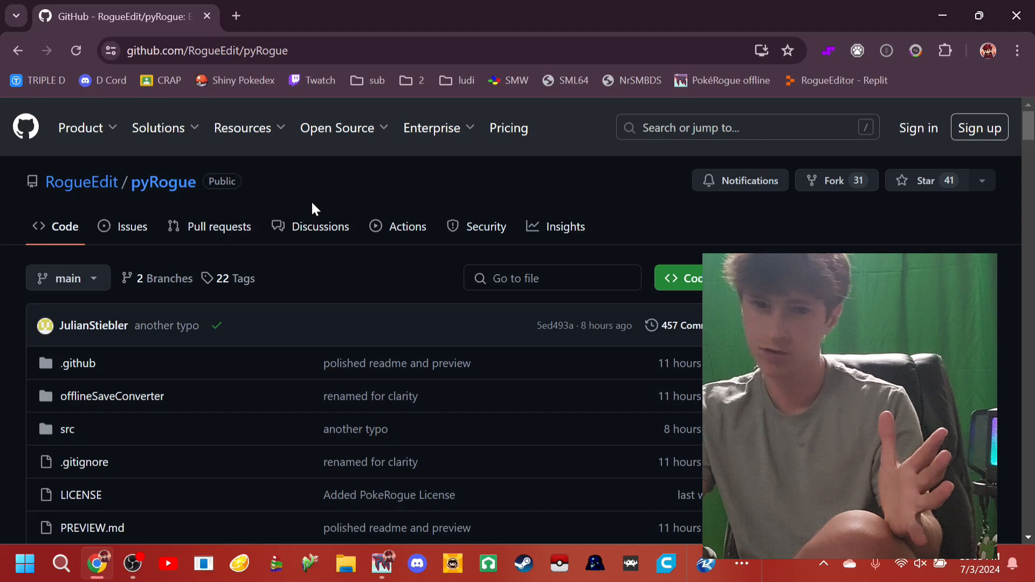
# - Open the v0.4.3 release page and scroll to its three assets, including the Windows zip
pyautogui.scroll(-3)
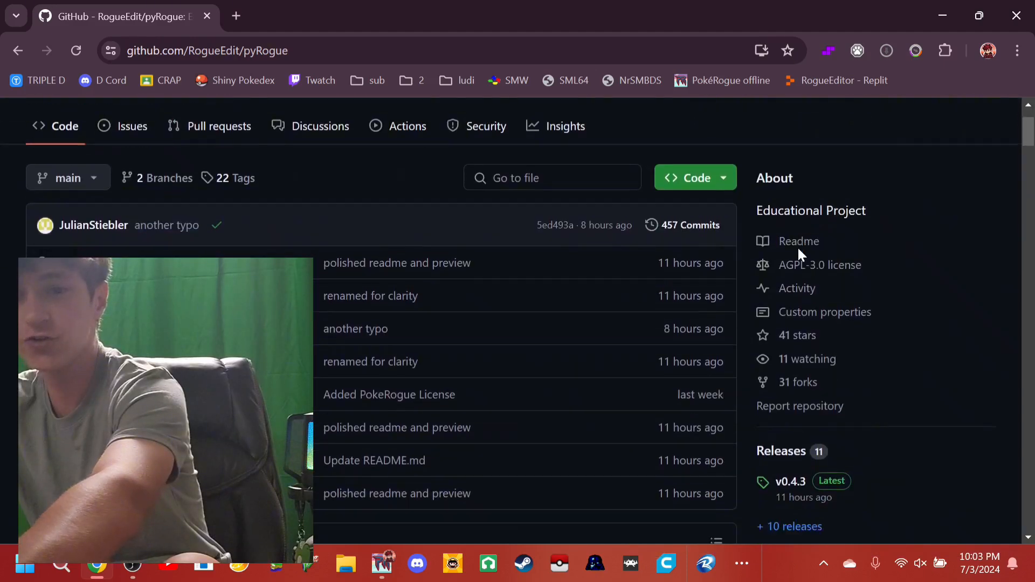
pyautogui.scroll(-3)
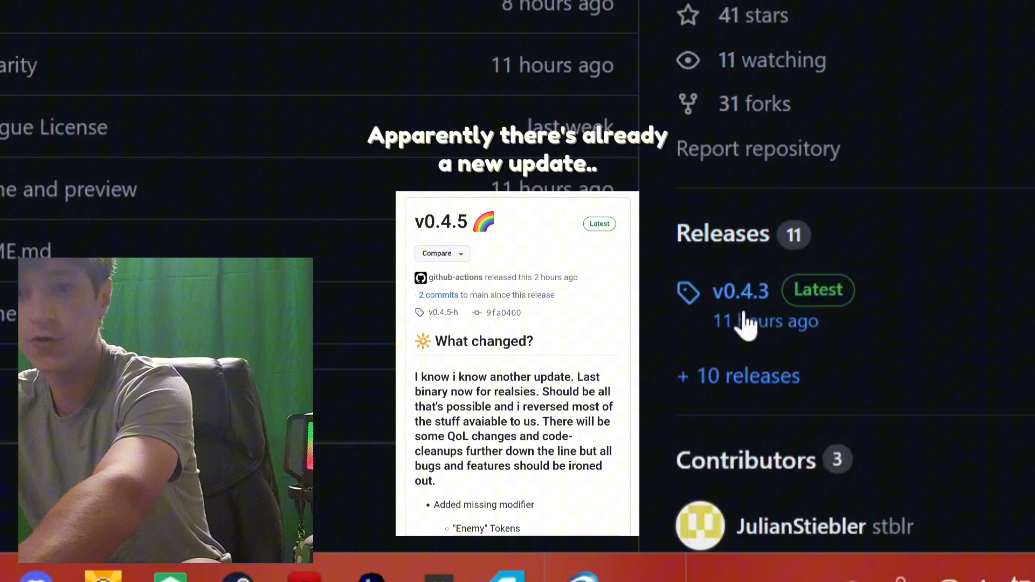
pyautogui.moveTo(766, 321)
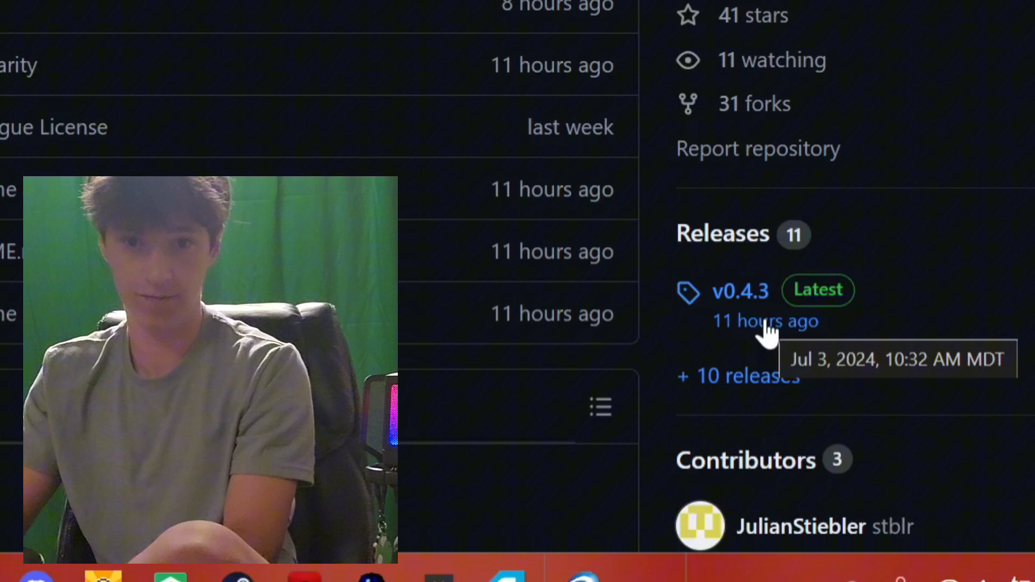
pyautogui.click(739, 290)
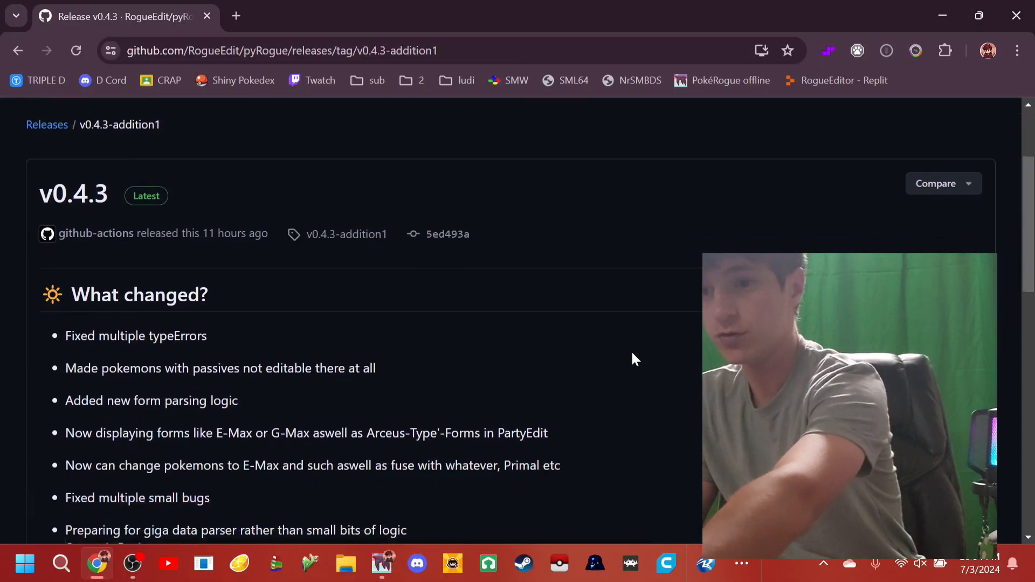
pyautogui.scroll(-3)
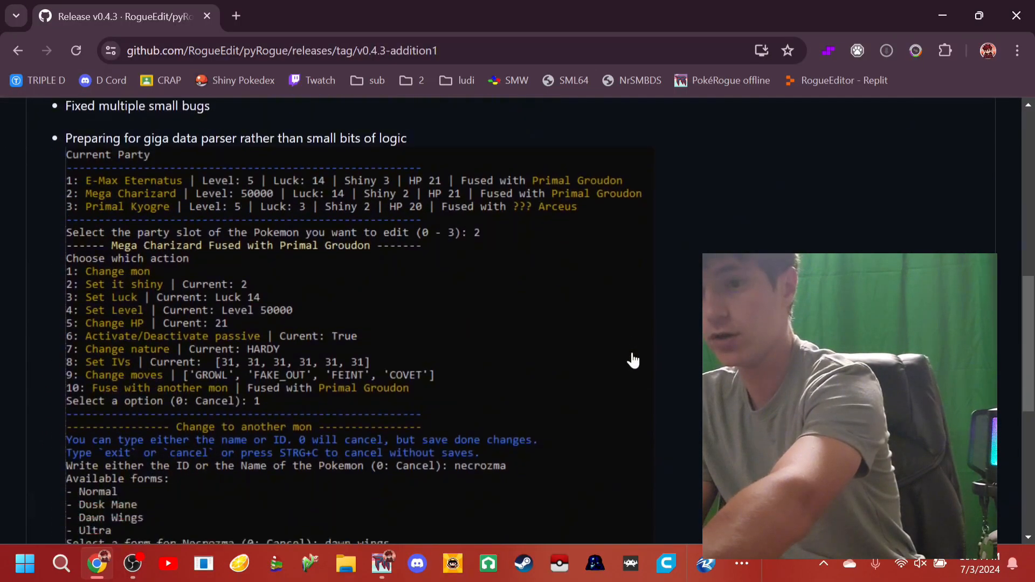
pyautogui.scroll(-3)
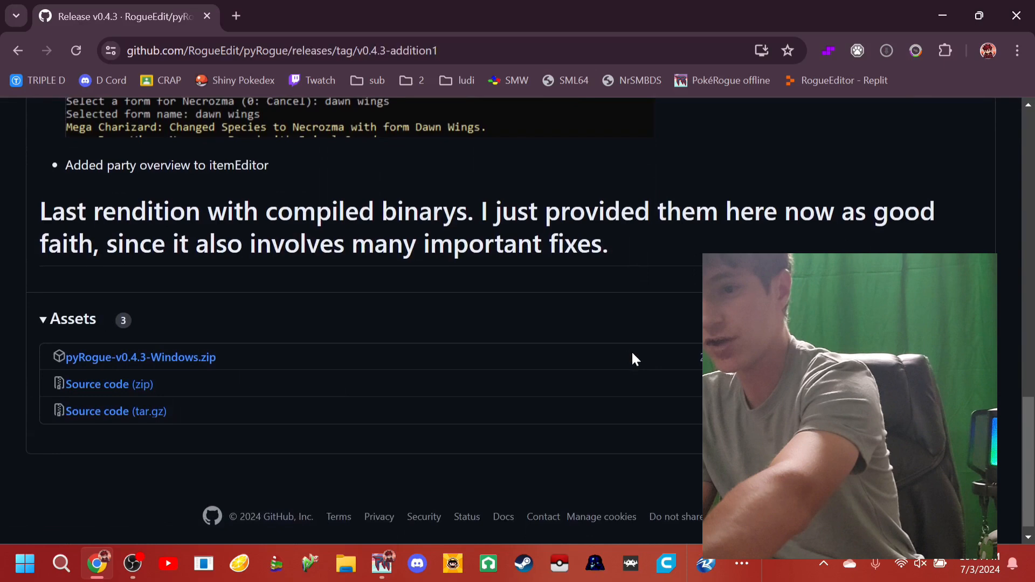
pyautogui.press('ctrl+plus')
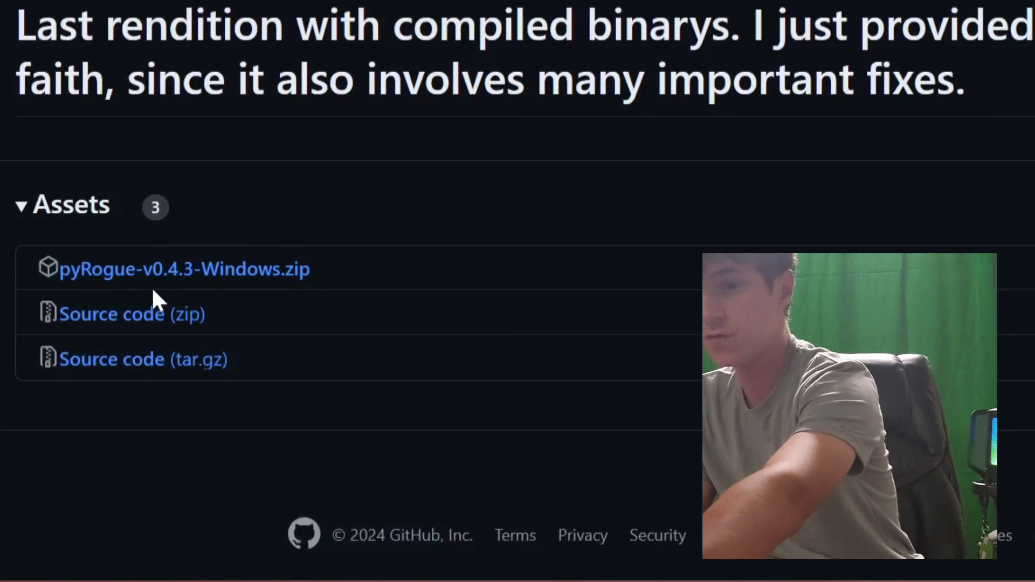
pyautogui.moveTo(225, 269)
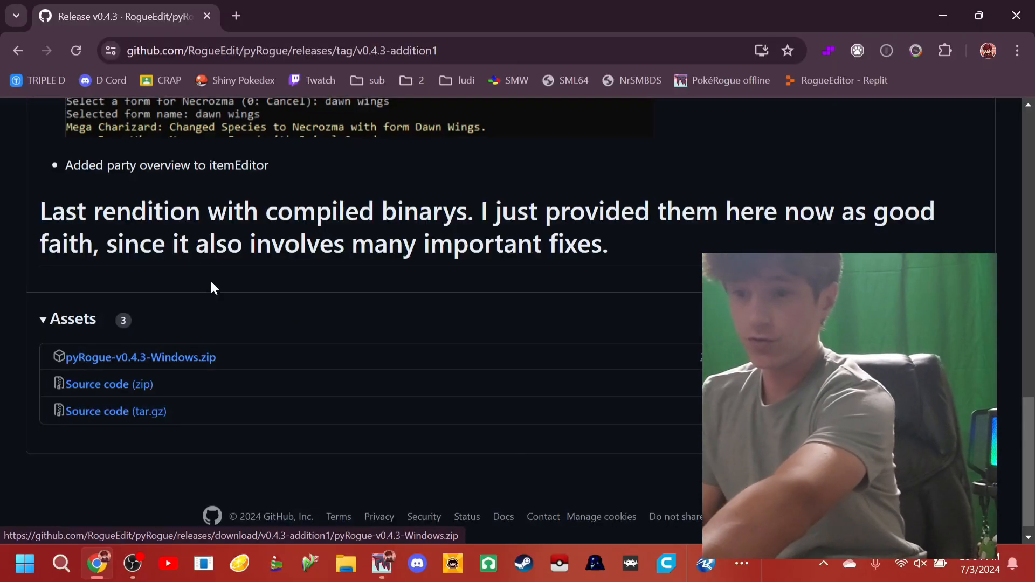
# - Download pyRogue-v0.4.3-Windows.zip and extract it into its own Downloads folder
pyautogui.click(141, 356)
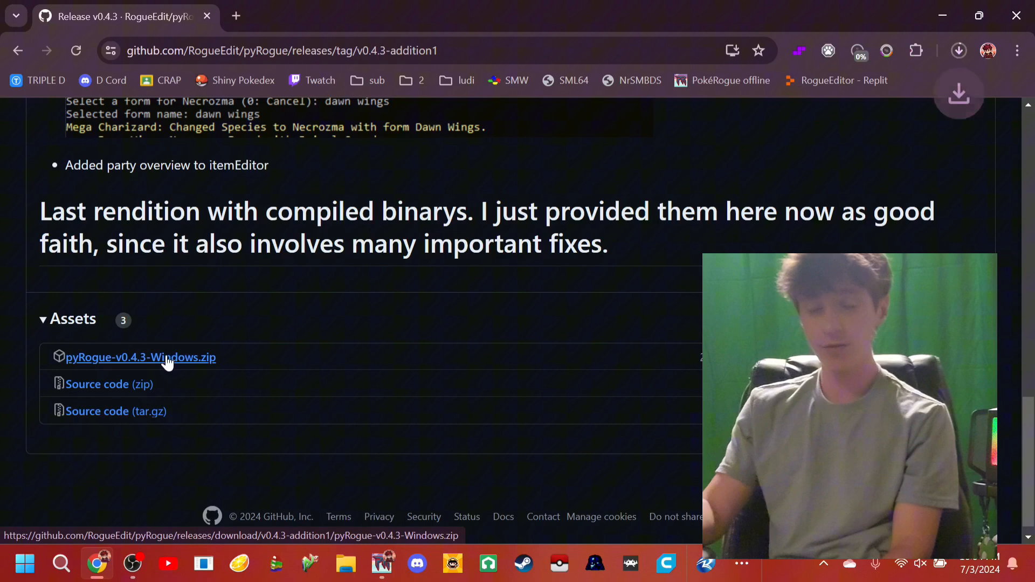
pyautogui.click(141, 357)
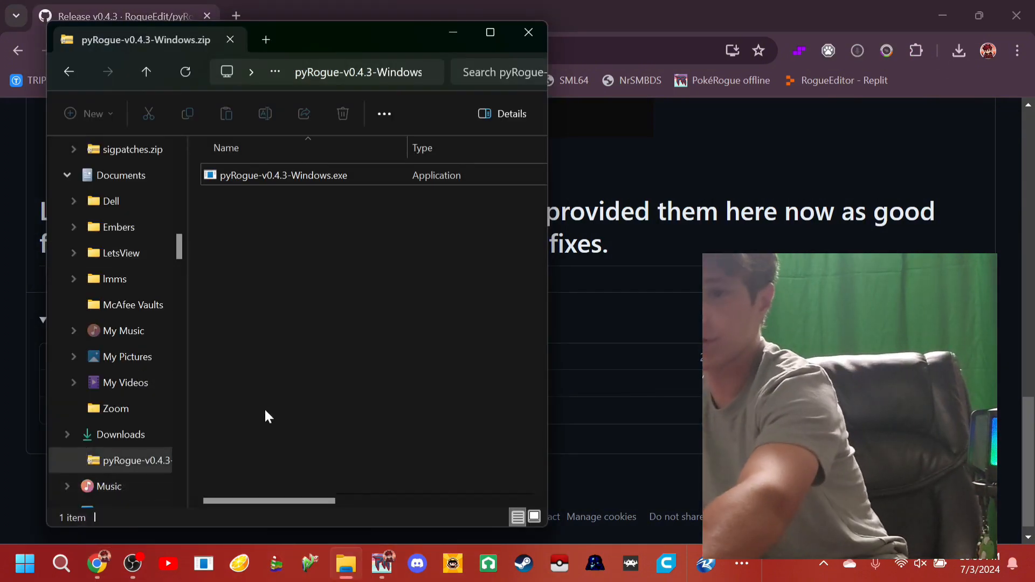
pyautogui.scroll(-3)
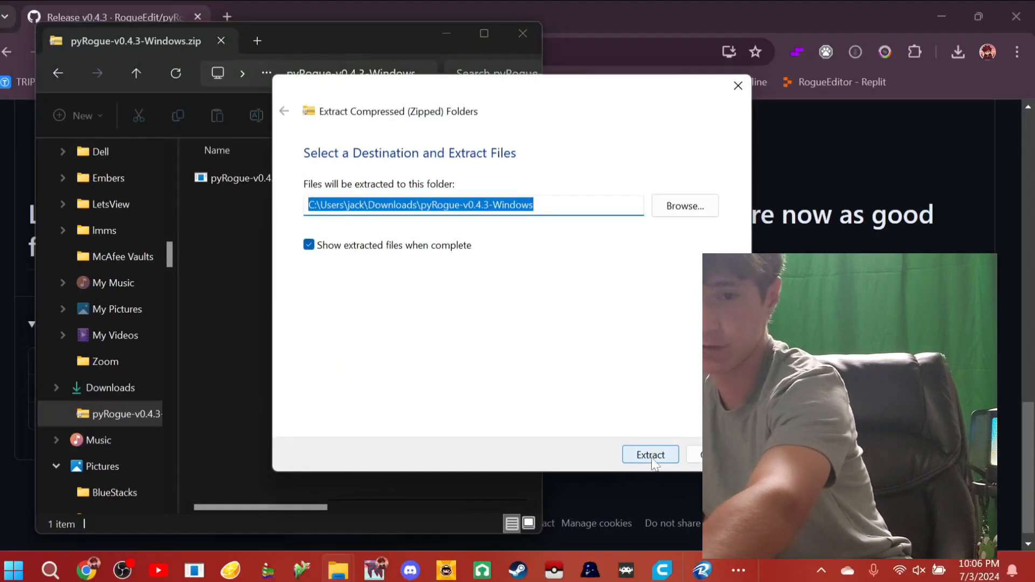
pyautogui.click(650, 455)
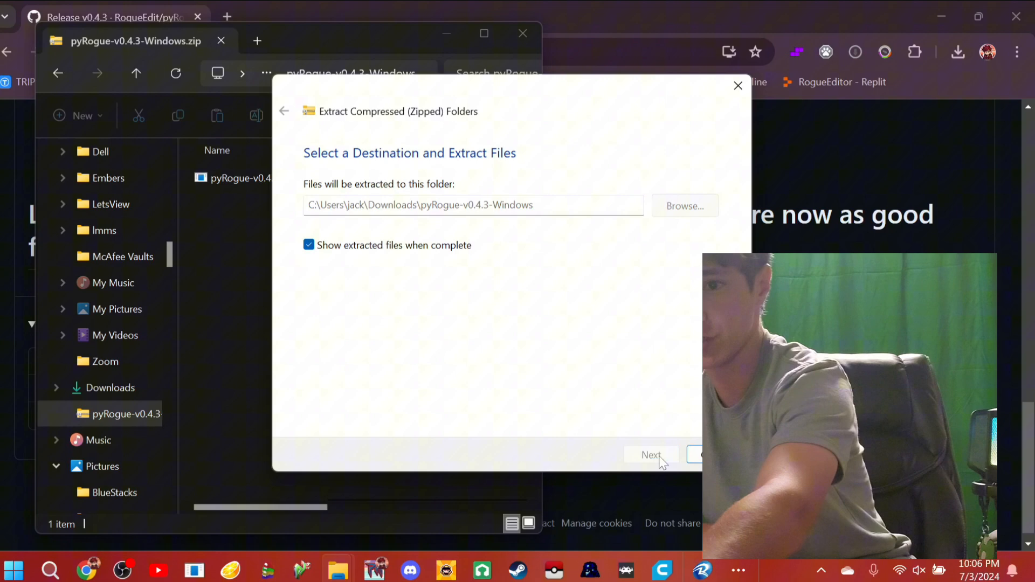
pyautogui.click(650, 455)
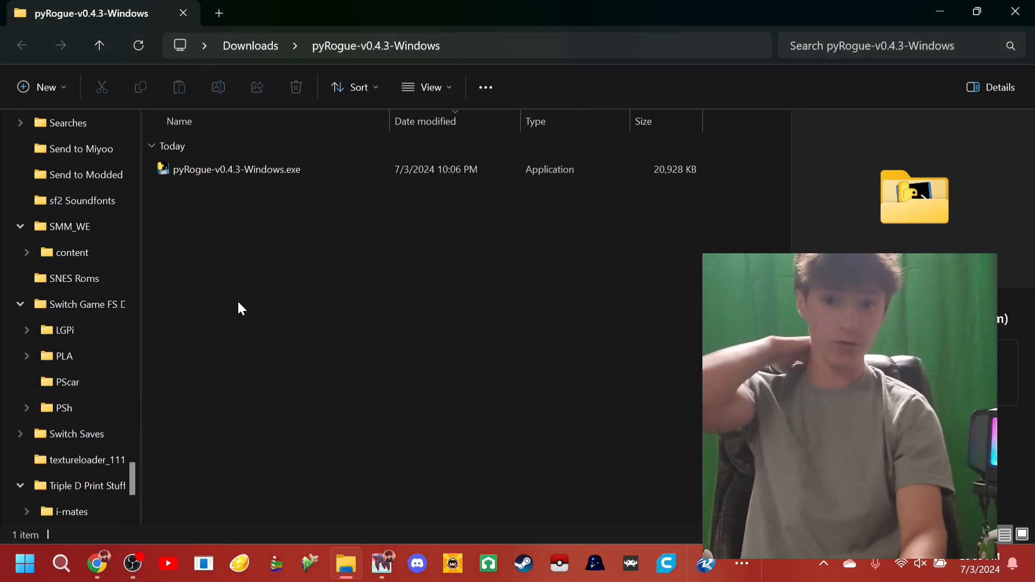
pyautogui.moveTo(265, 229)
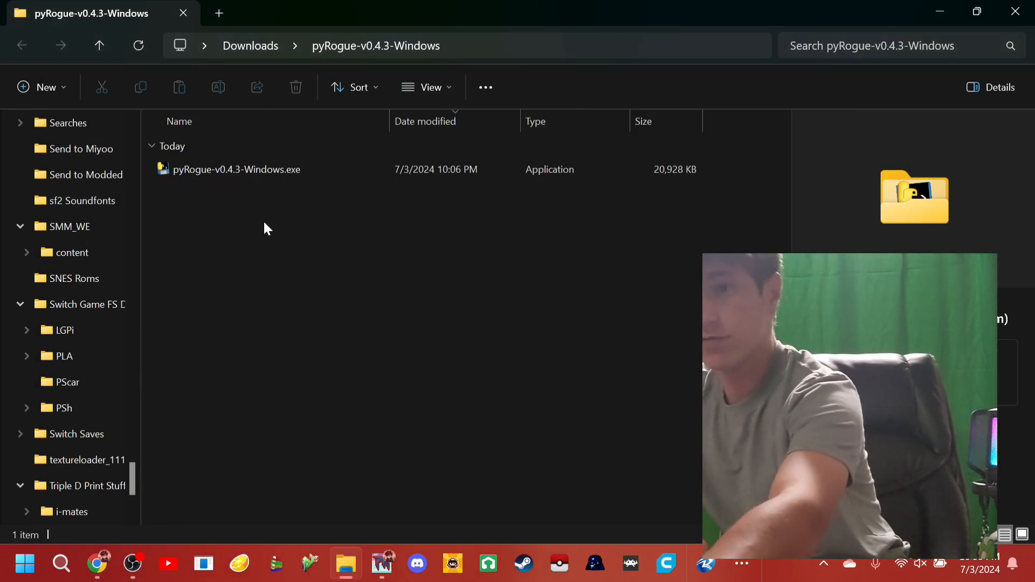
# - Launch pyRogue-v0.4.3-Windows.exe, allowing it through SmartScreen with More info and Run anyway
pyautogui.click(236, 168)
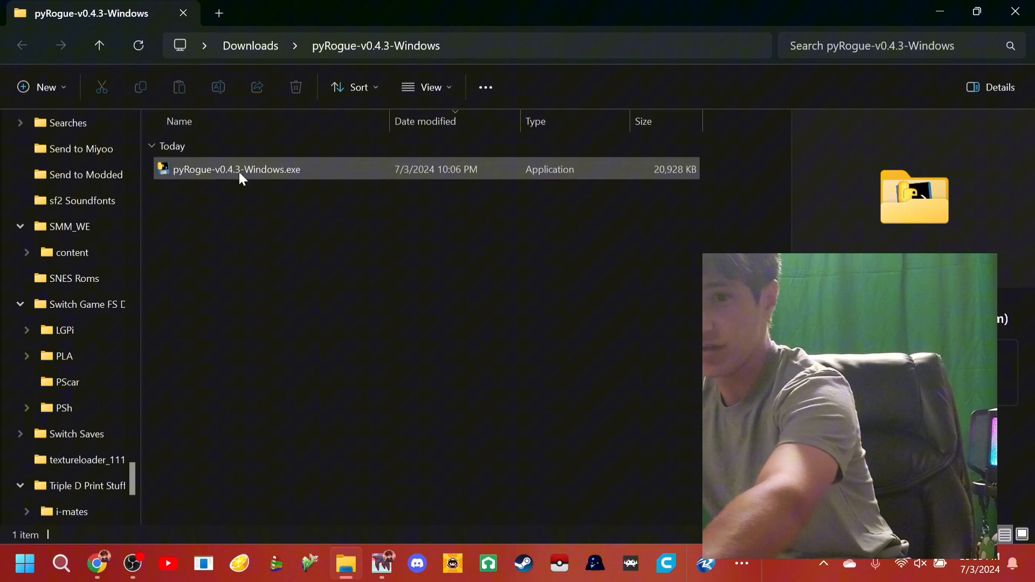
pyautogui.moveTo(236, 169)
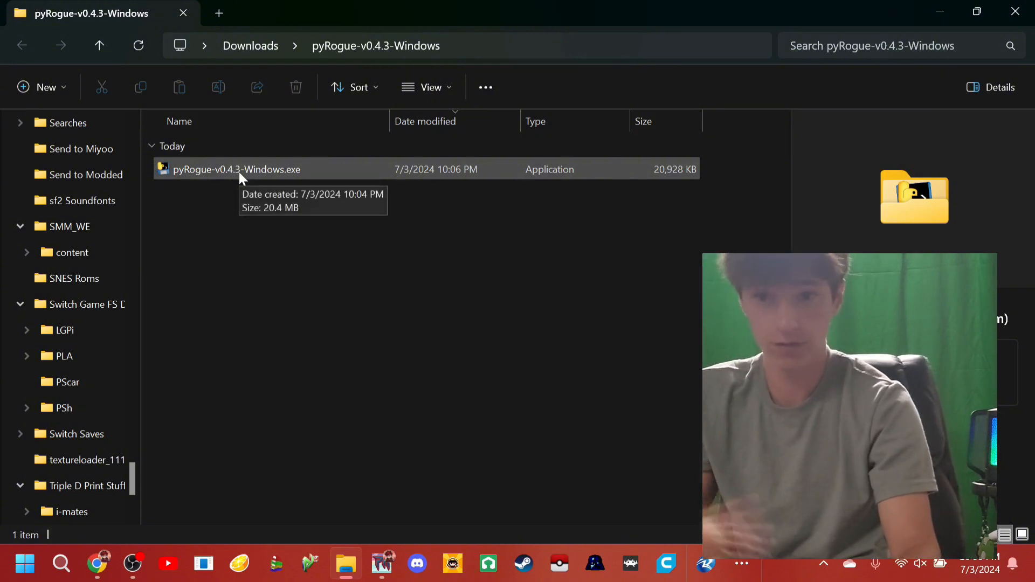
pyautogui.doubleClick(237, 169)
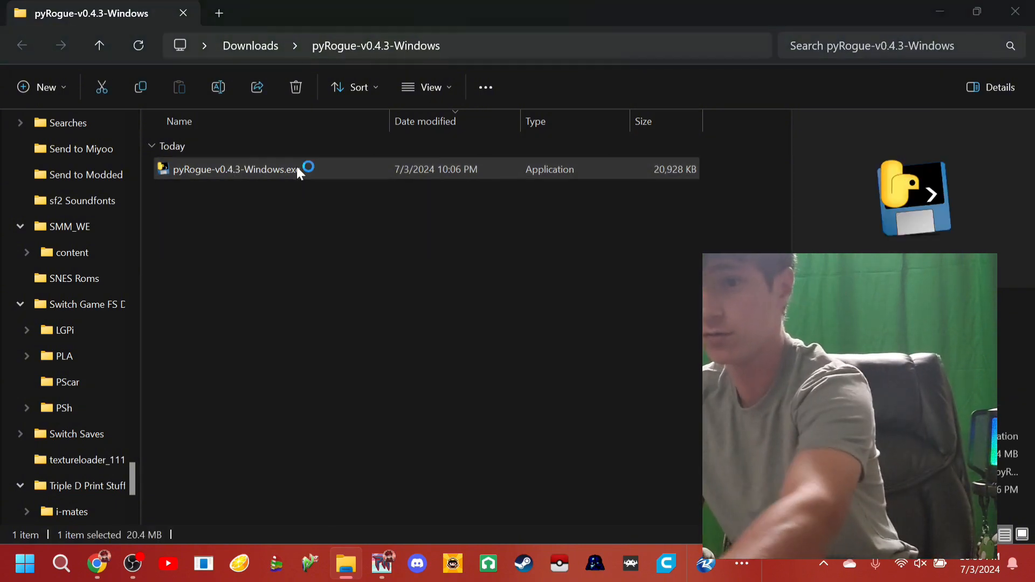
pyautogui.doubleClick(235, 169)
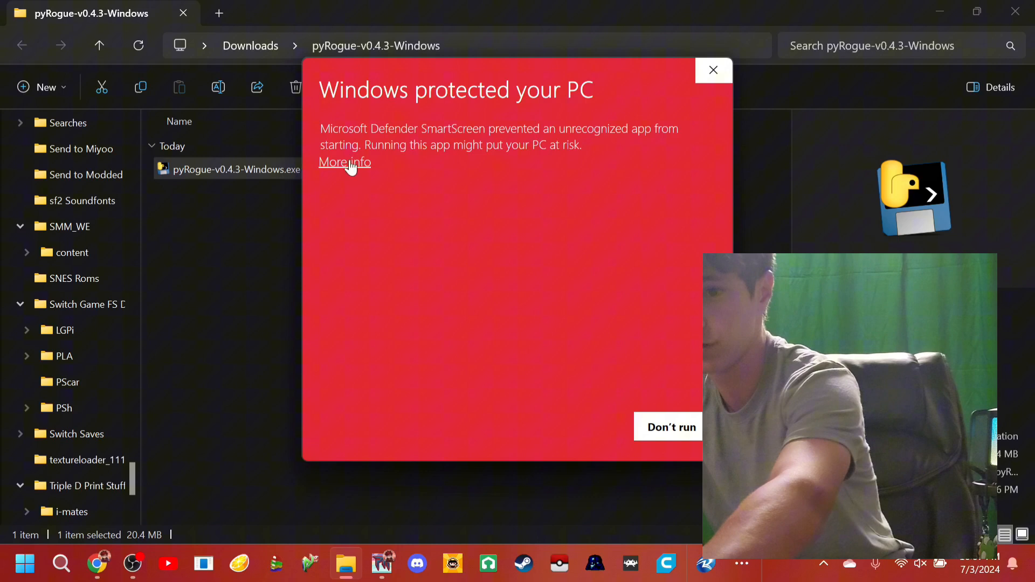
pyautogui.click(344, 161)
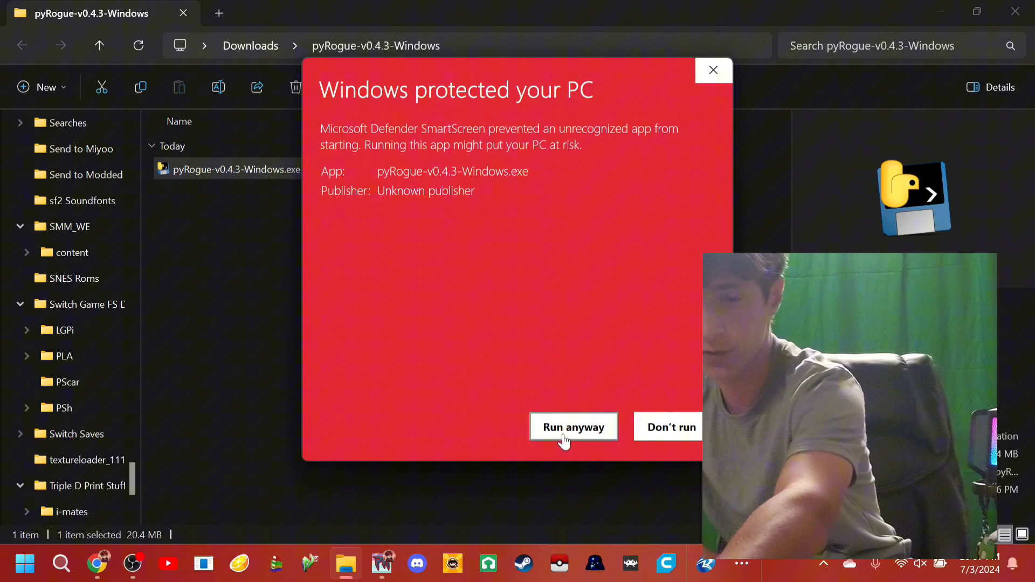
pyautogui.click(573, 426)
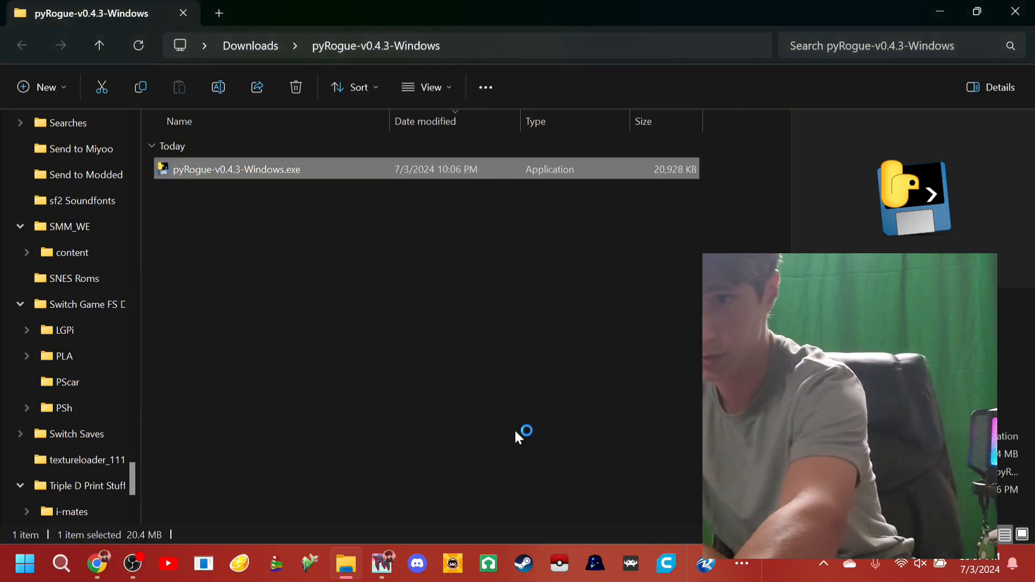
# - Log in without a browser using the username 'LudiBrolo'
pyautogui.doubleClick(236, 169)
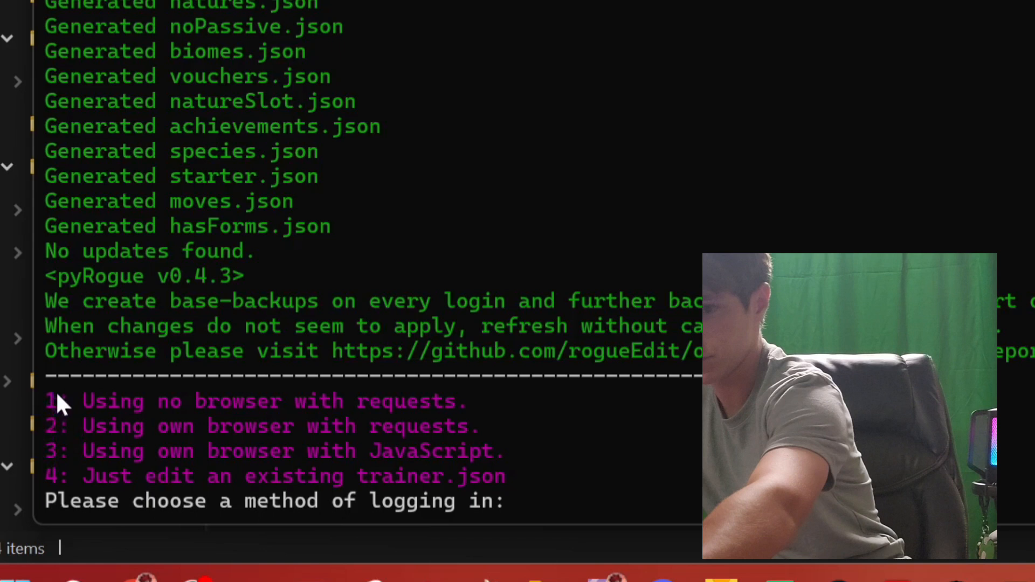
pyautogui.moveTo(836, 205)
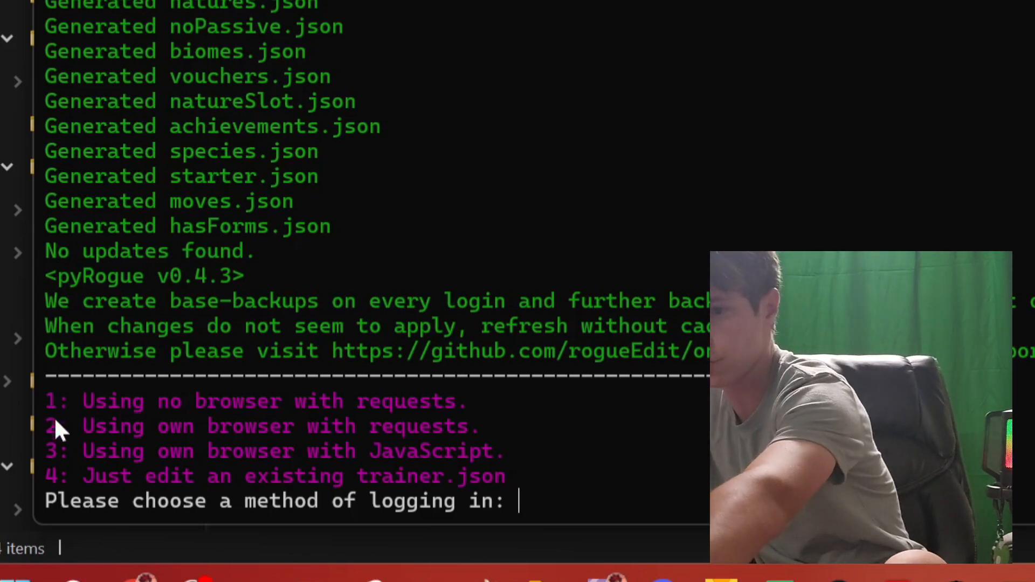
pyautogui.moveTo(587, 503)
pyautogui.write('1')
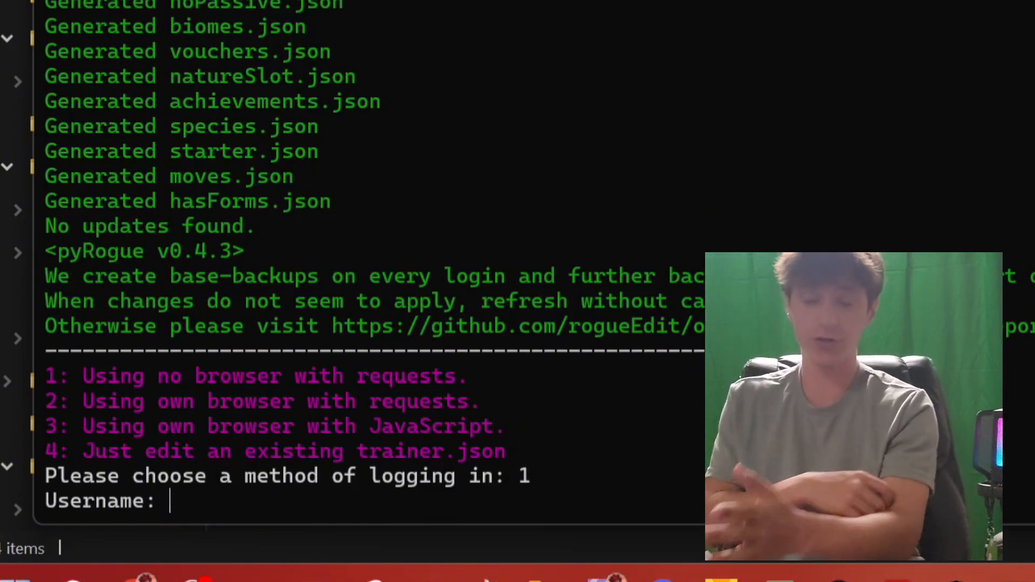
pyautogui.write('Lud')
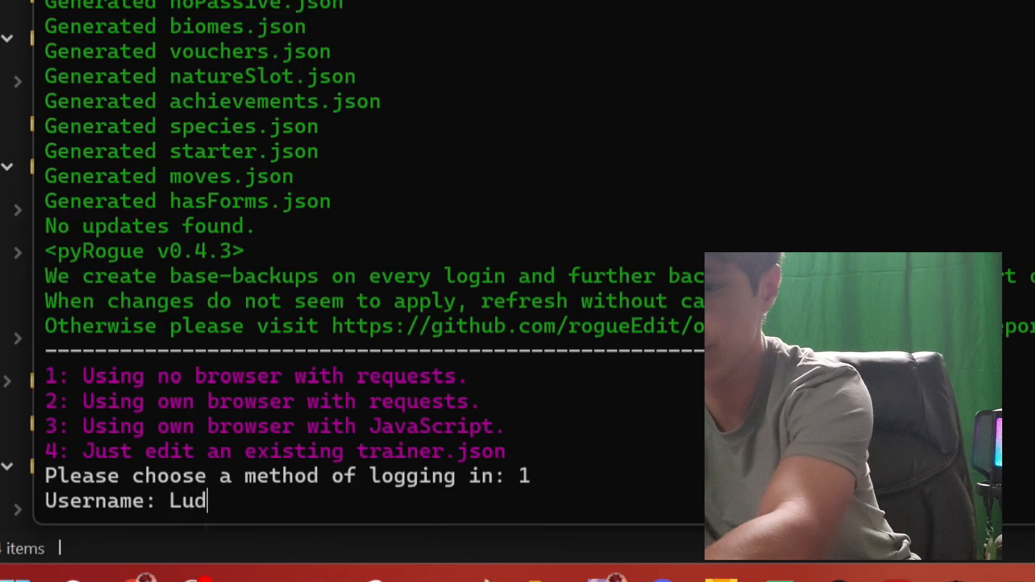
pyautogui.write('iBrolo')
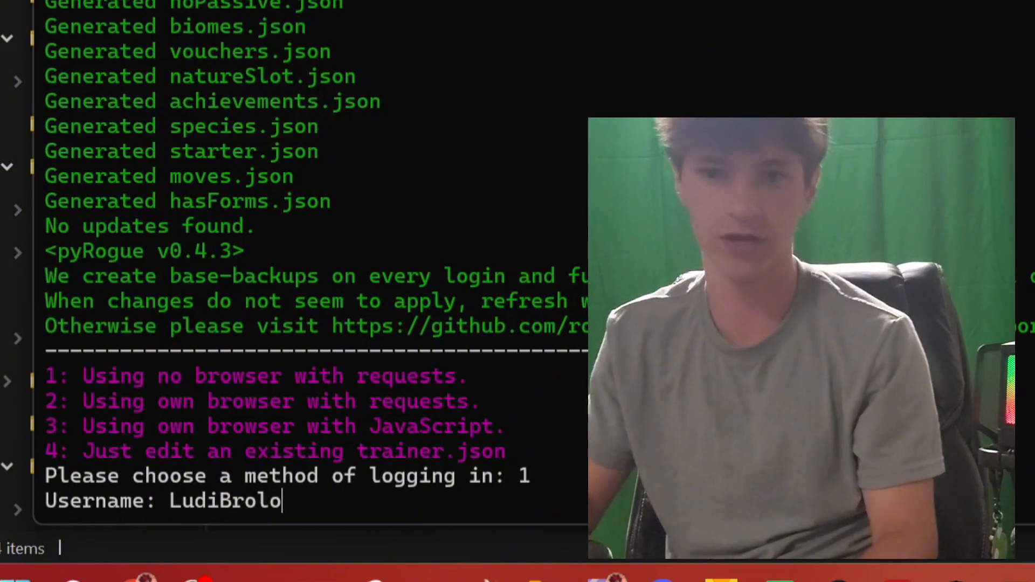
pyautogui.press('Return')
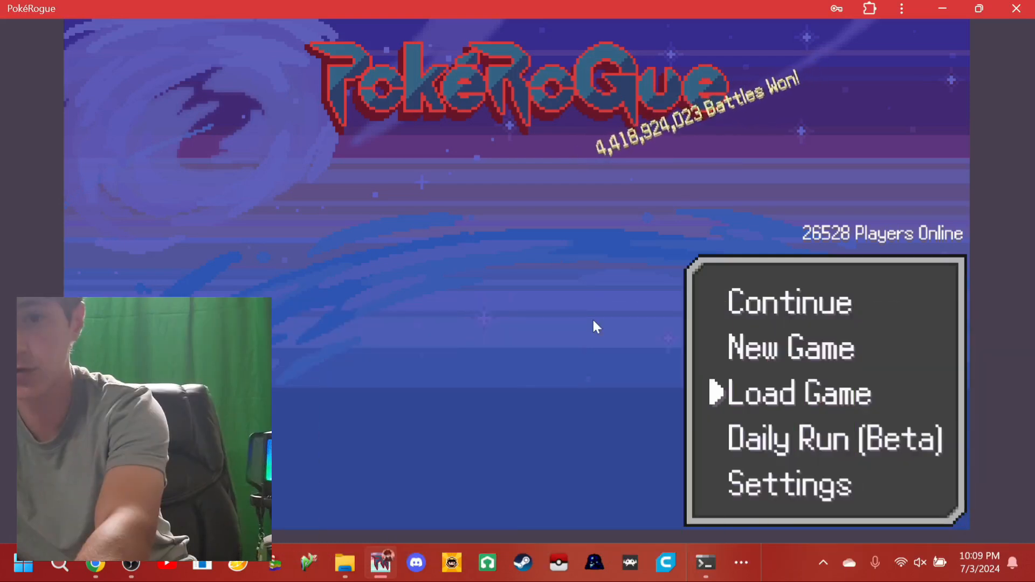
# - View PokéRogue's Load Game list of Endless runs and the empty save slot
pyautogui.click(799, 393)
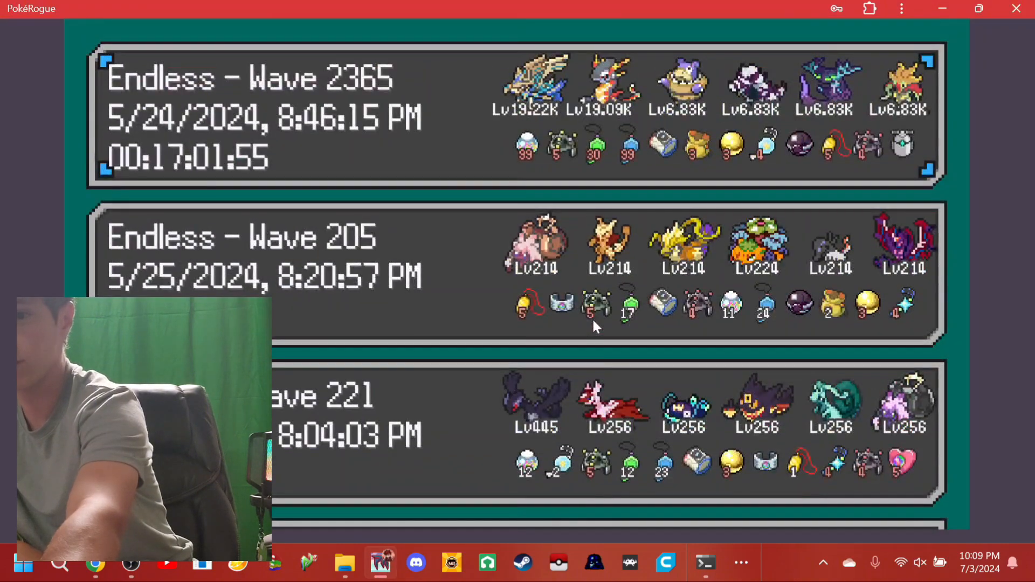
pyautogui.click(703, 564)
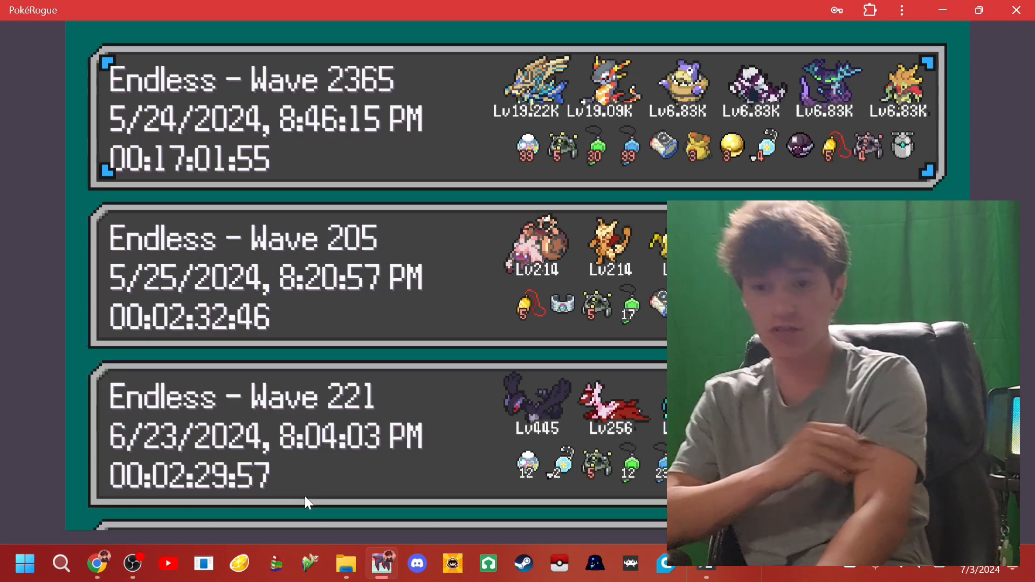
pyautogui.scroll(-3)
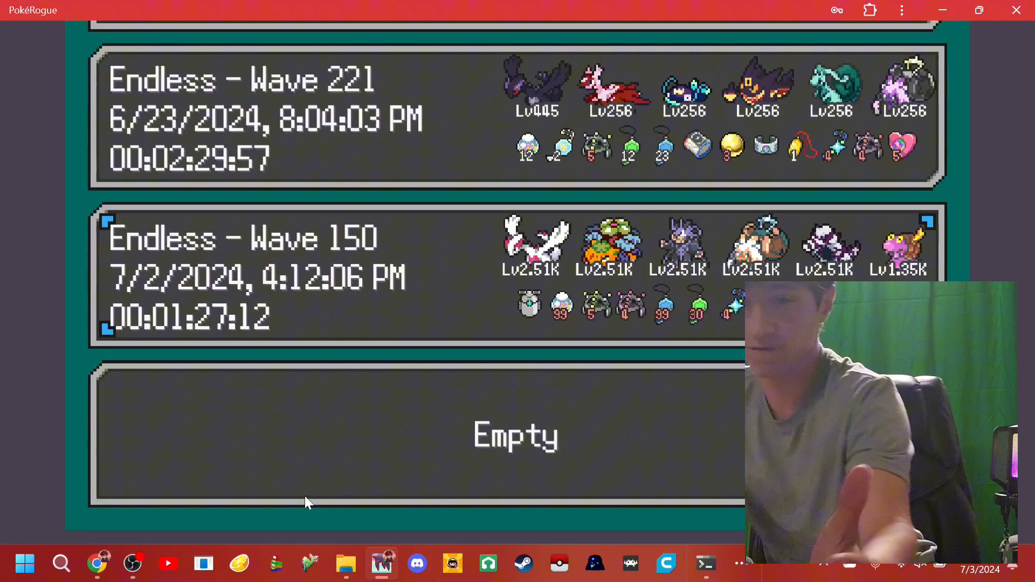
# - Select save slot 4 in the pyRogue terminal and review the editing menu
pyautogui.click(705, 564)
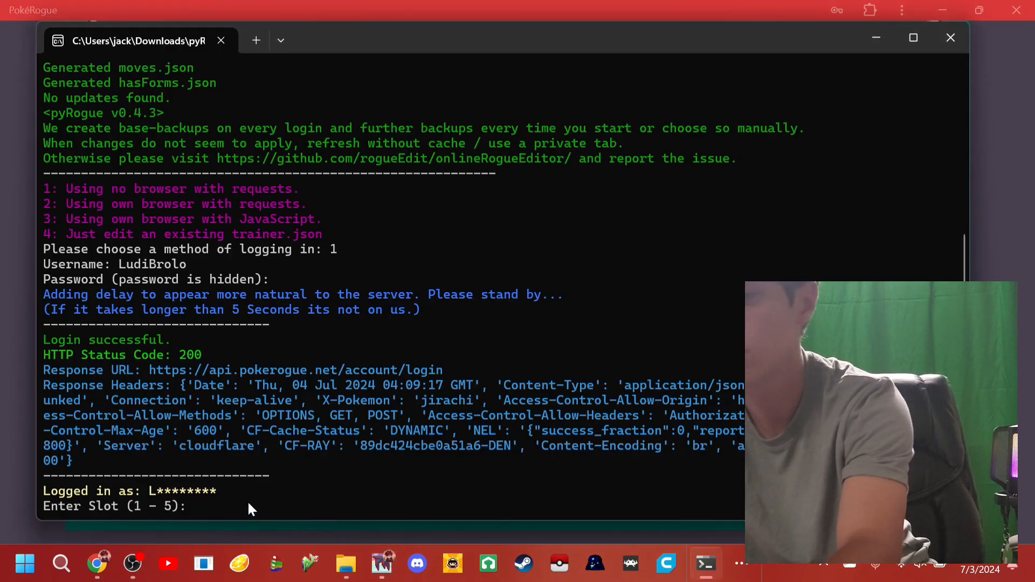
pyautogui.write('4')
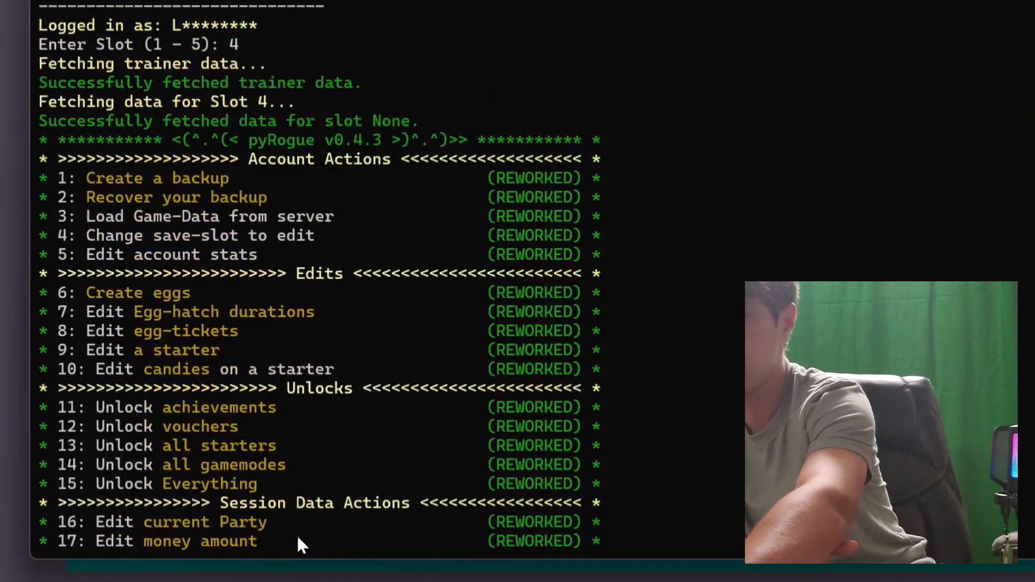
pyautogui.scroll(-3)
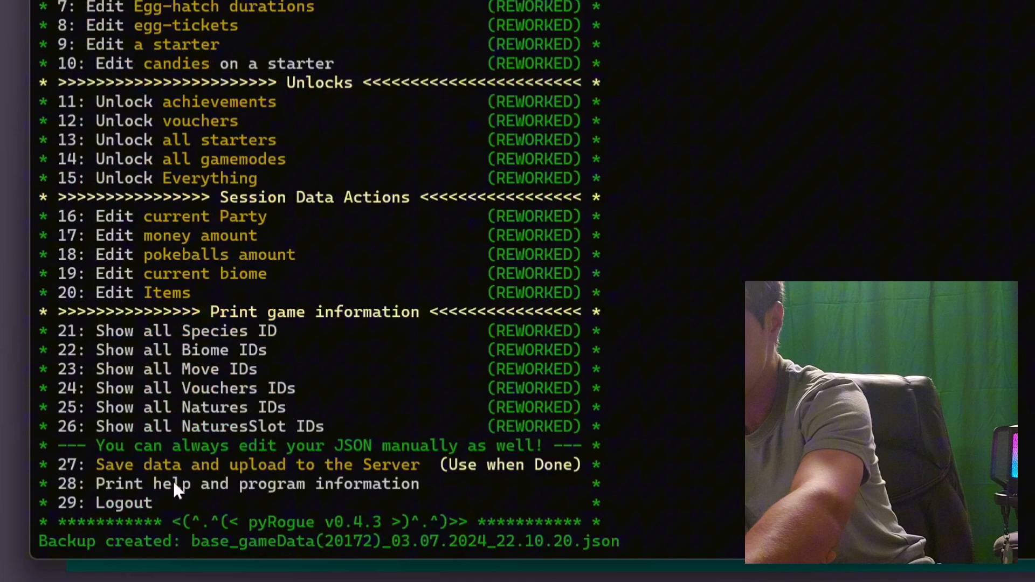
pyautogui.scroll(3)
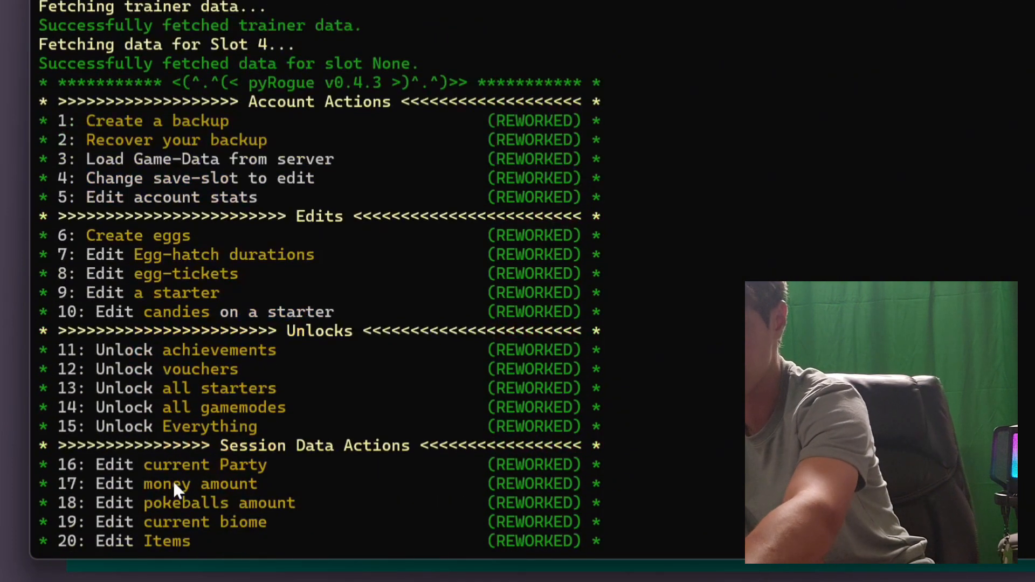
pyautogui.scroll(-3)
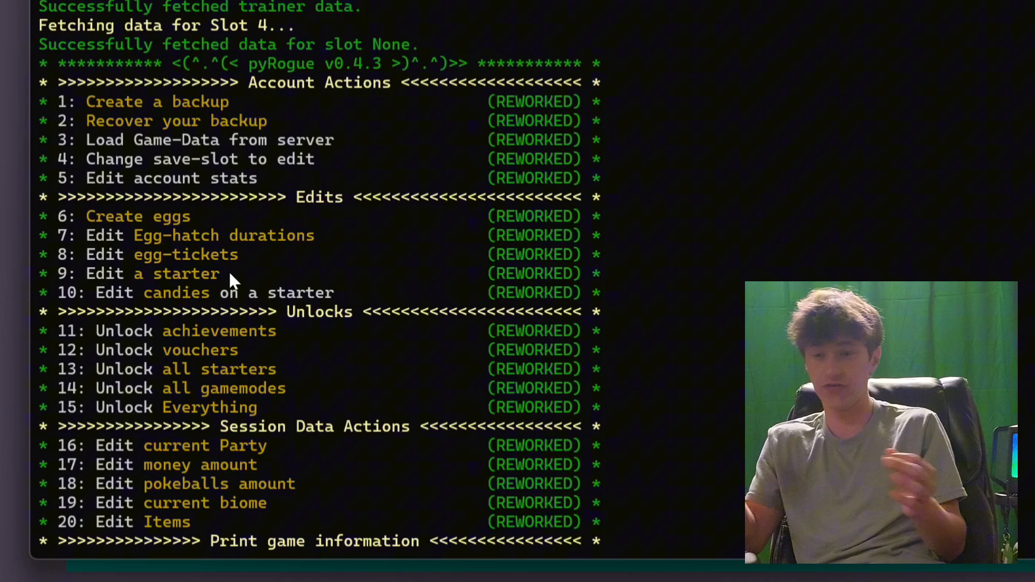
pyautogui.scroll(-3)
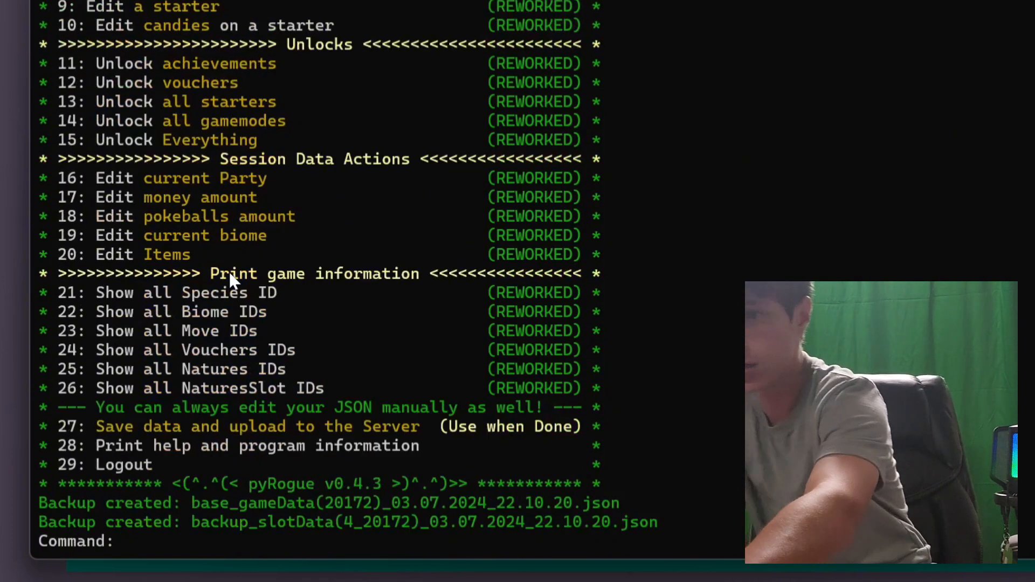
# - Create 99 Legendary ShinyGacha eggs at shiny tier 3 via option 6
pyautogui.write('6')
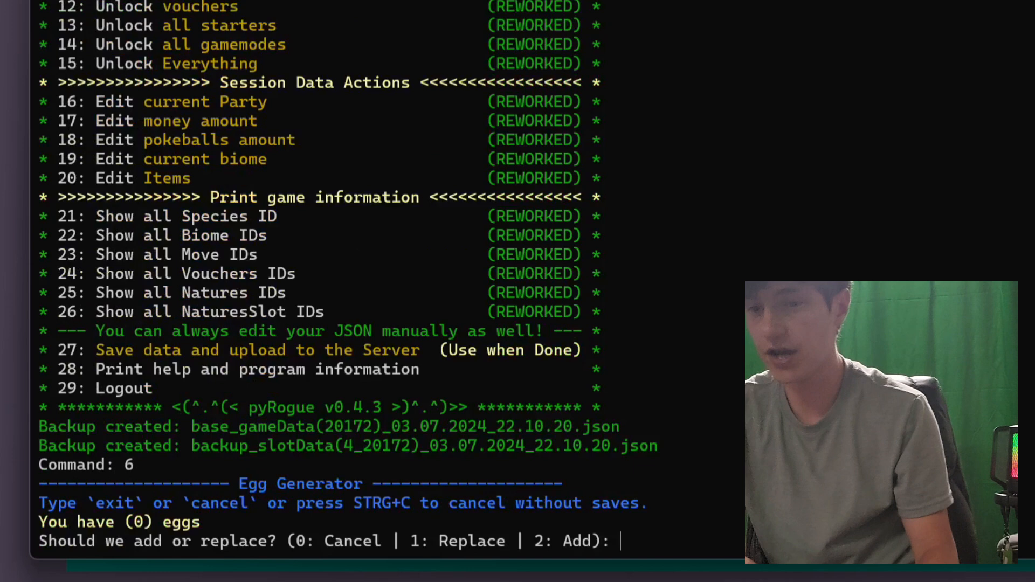
pyautogui.moveTo(159, 551)
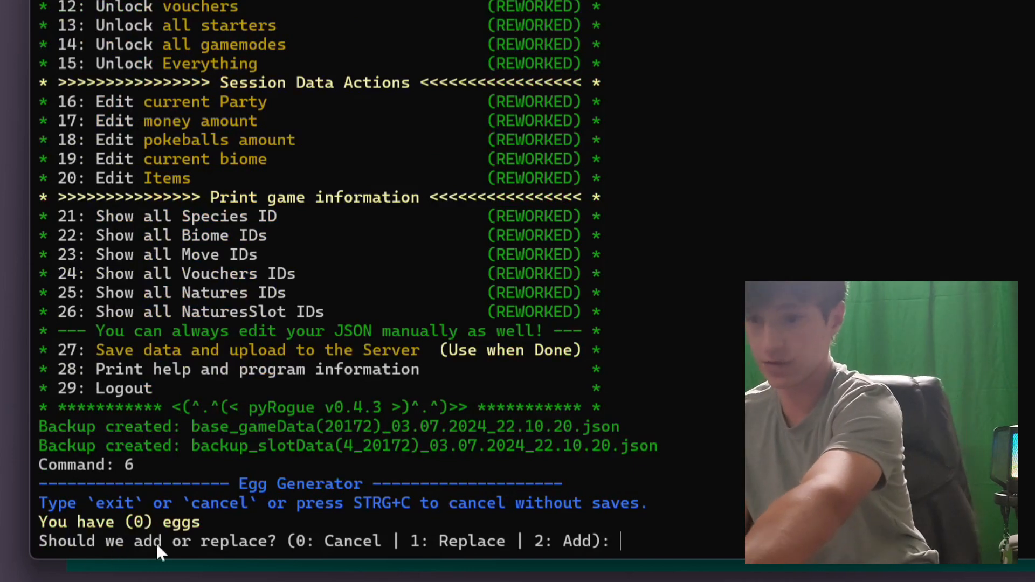
pyautogui.moveTo(650, 550)
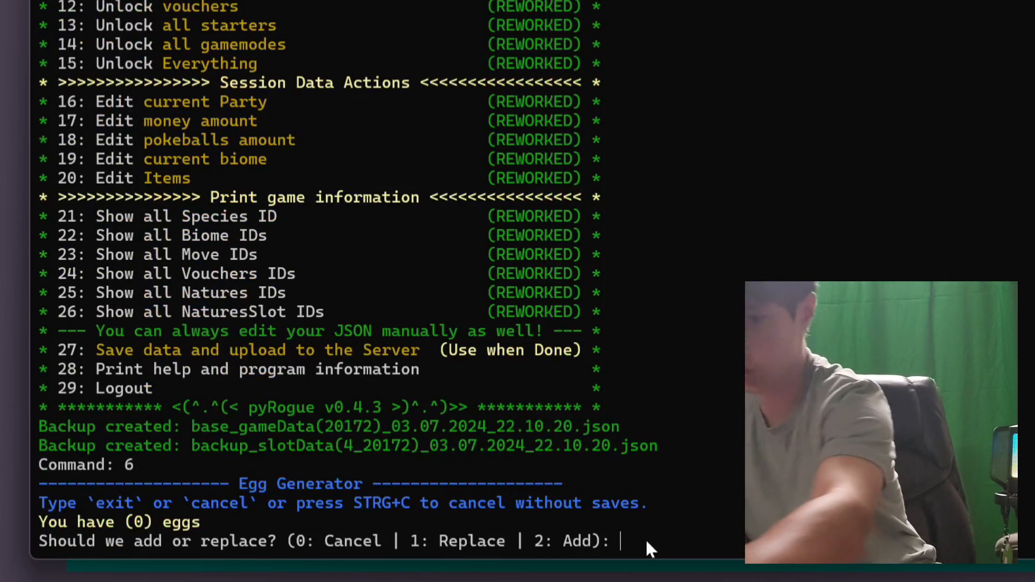
pyautogui.write('2')
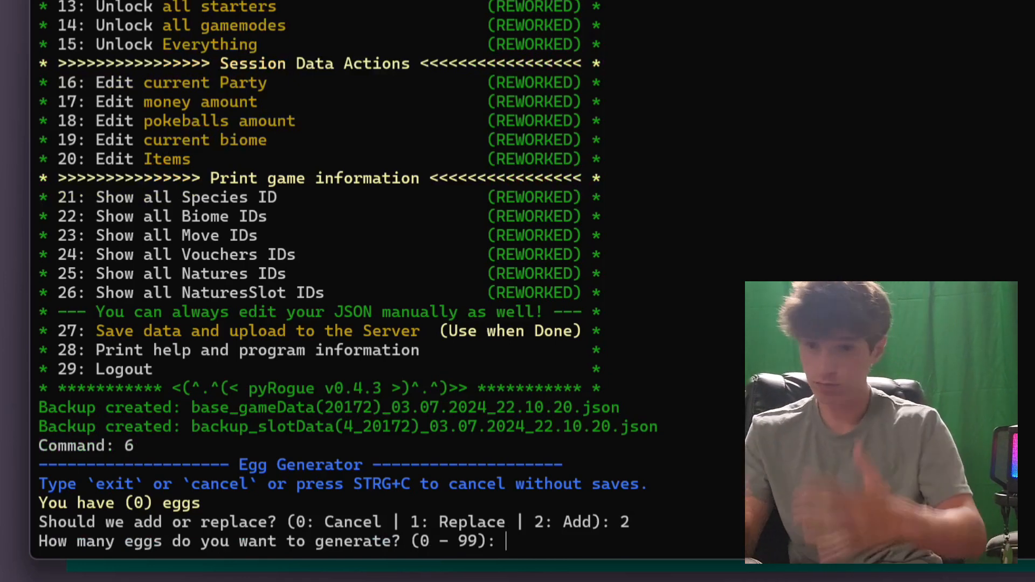
pyautogui.write('99')
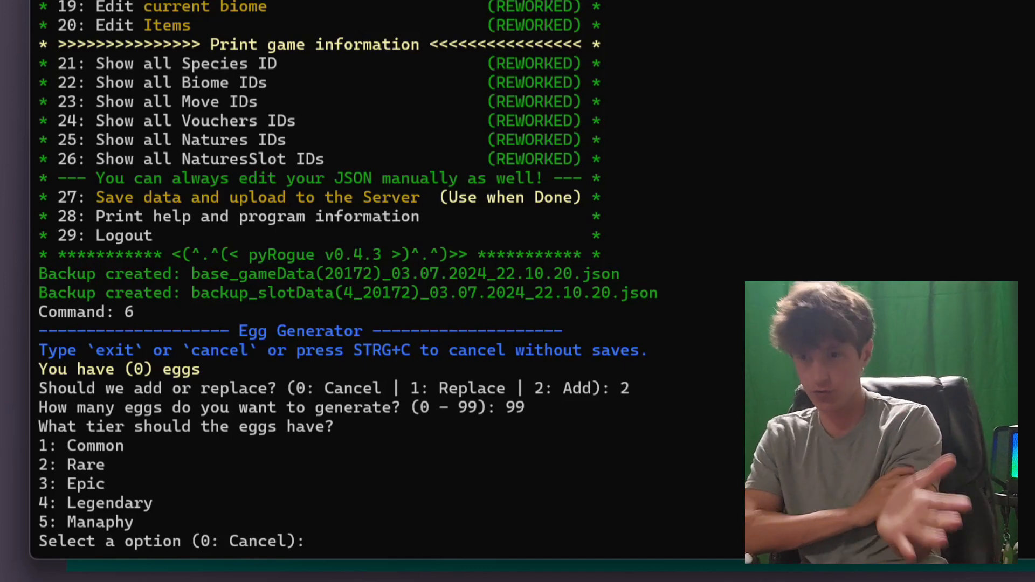
pyautogui.write('4')
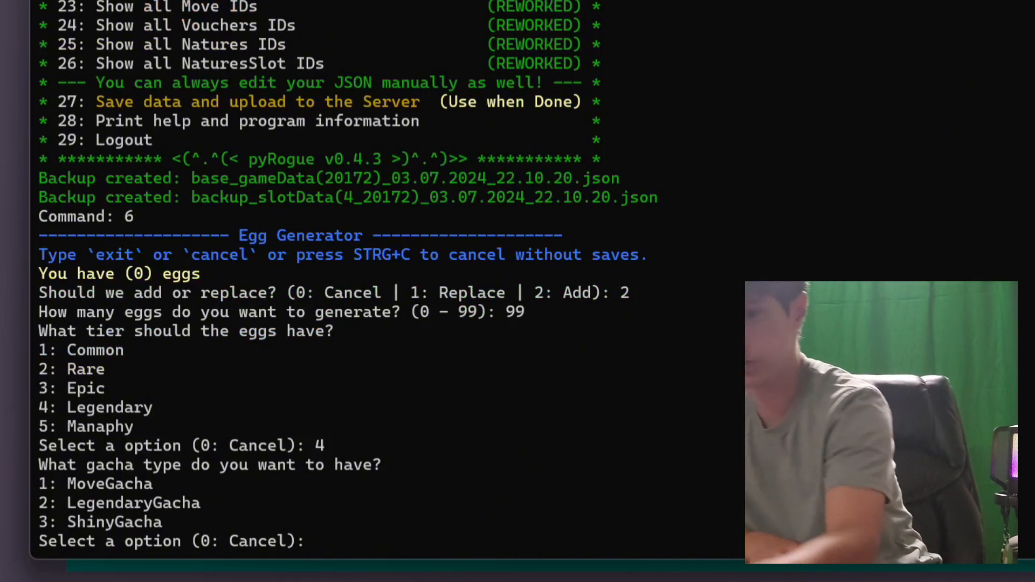
pyautogui.write('3')
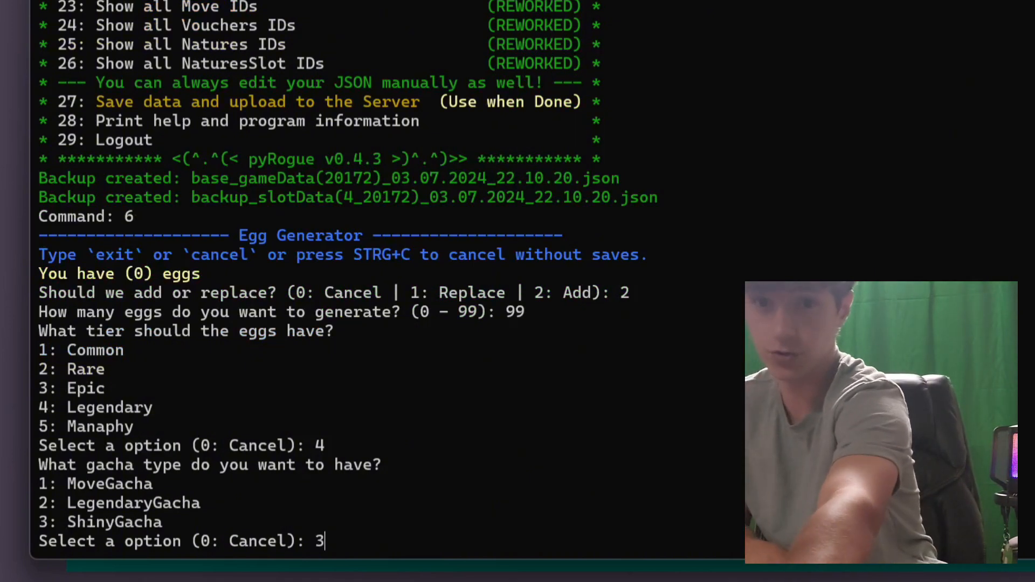
pyautogui.press('Return')
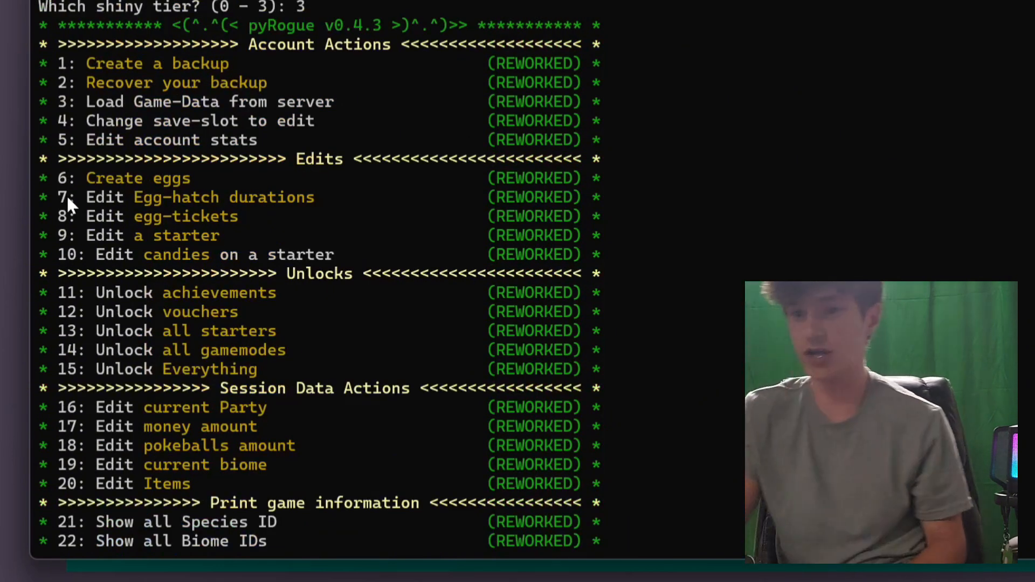
pyautogui.moveTo(927, 257)
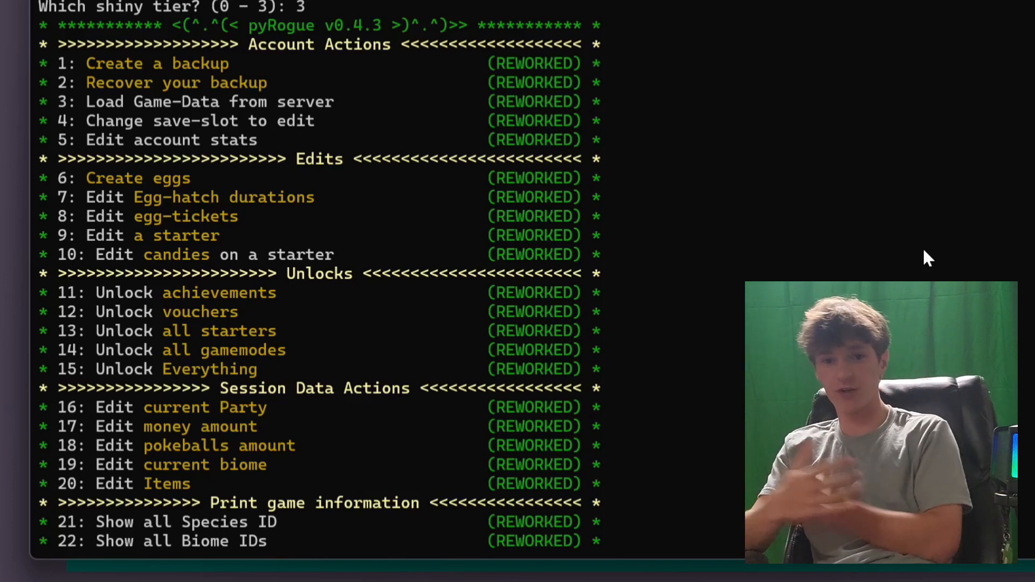
pyautogui.moveTo(935, 249)
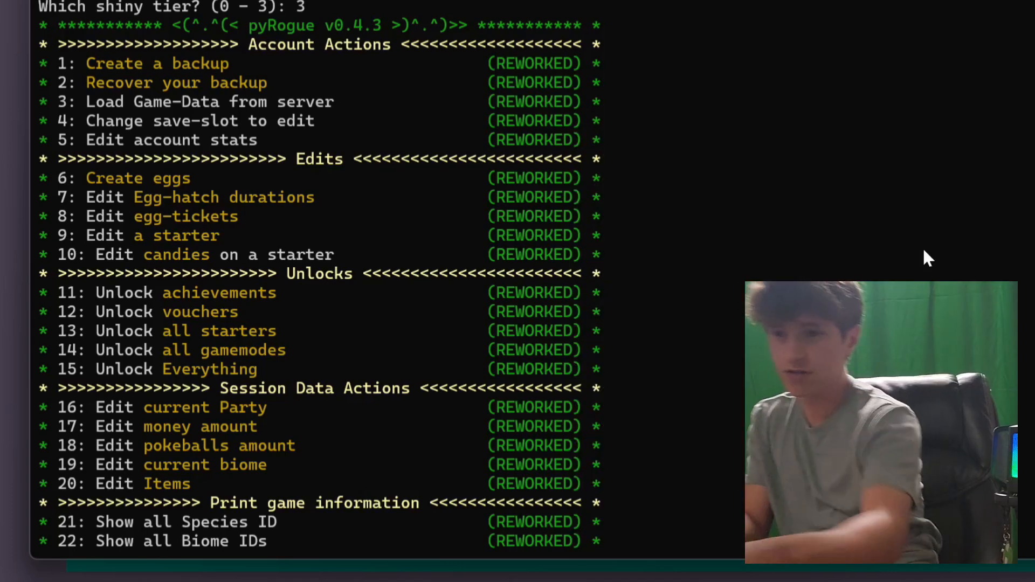
pyautogui.moveTo(378, 264)
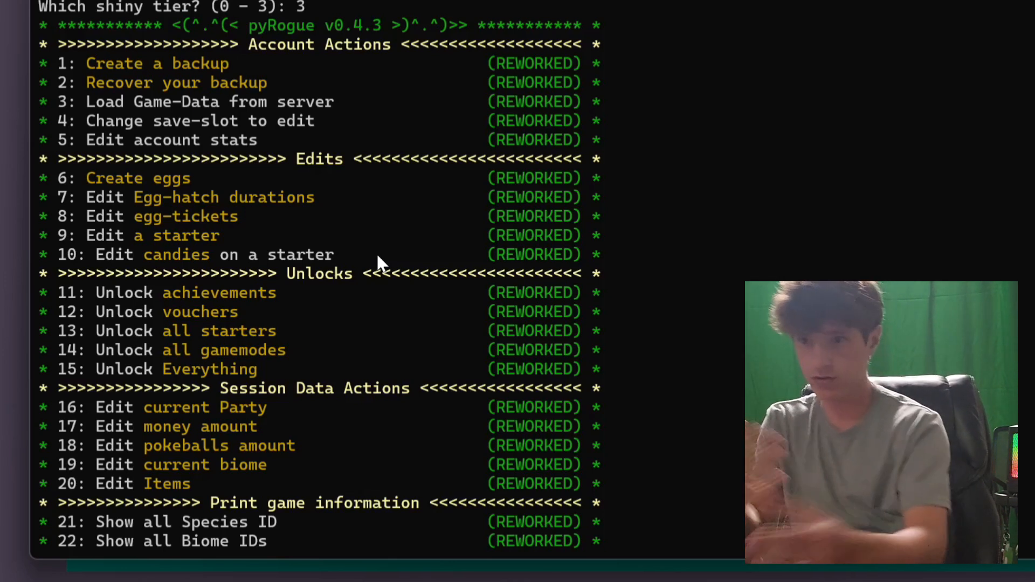
pyautogui.scroll(-3)
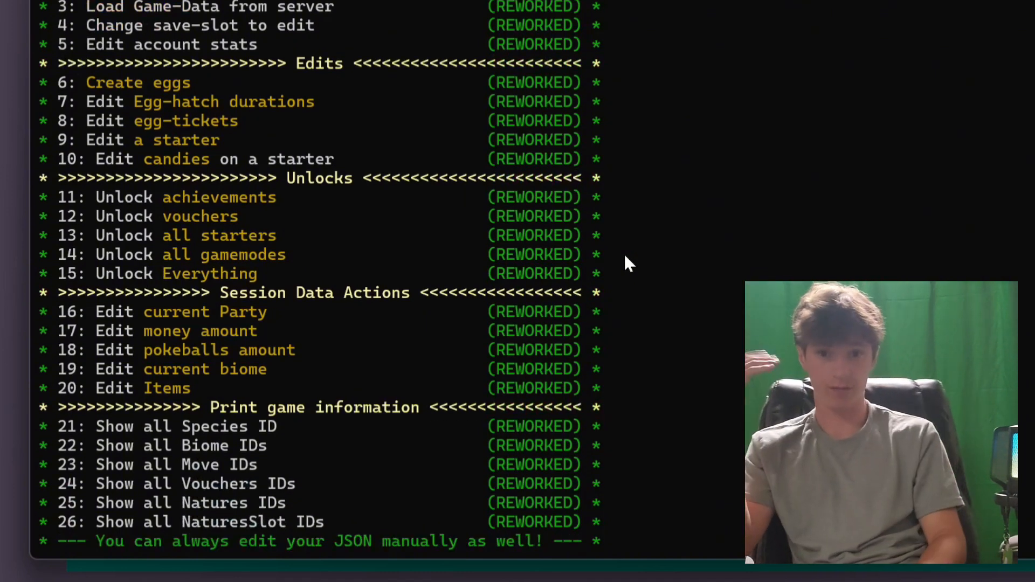
pyautogui.moveTo(814, 255)
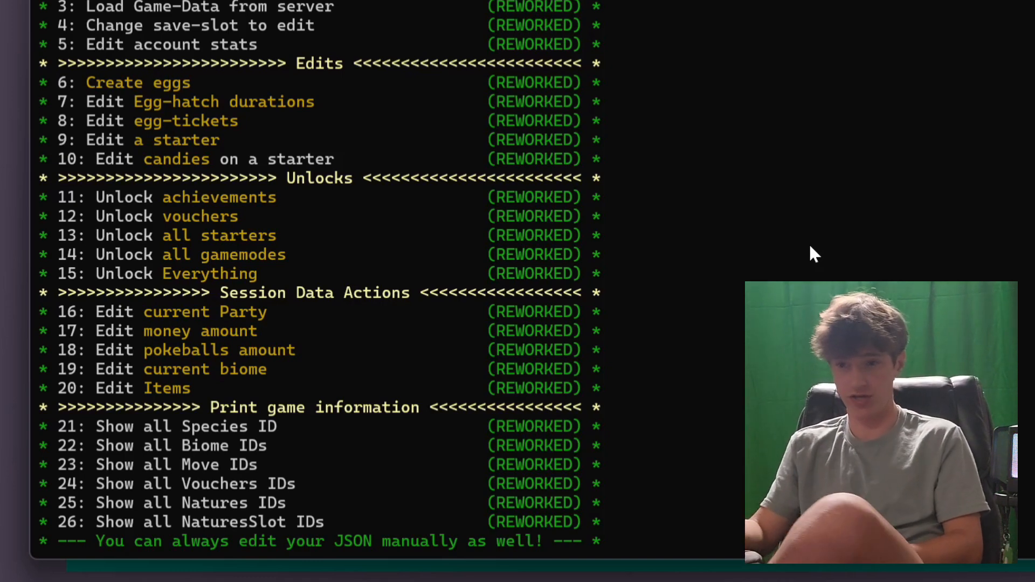
pyautogui.scroll(-3)
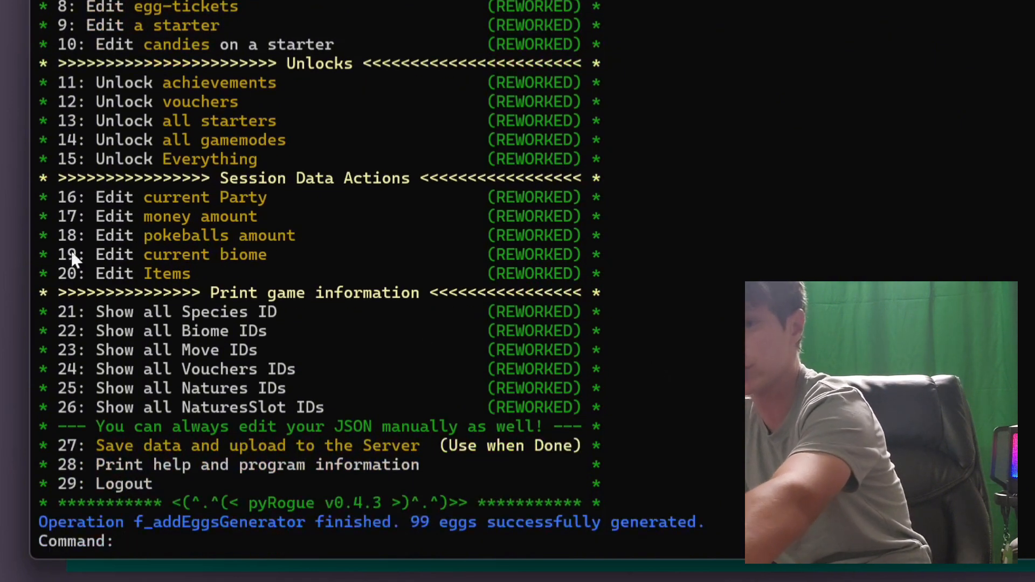
pyautogui.moveTo(959, 52)
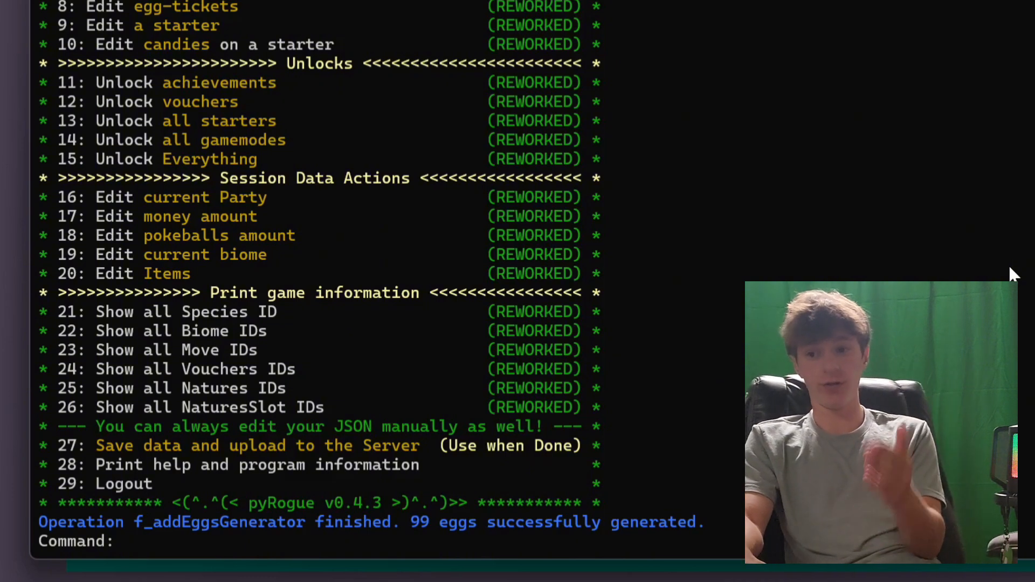
# - Enter command 20 and browse the Item Editor's items and maximum counts
pyautogui.write('20')
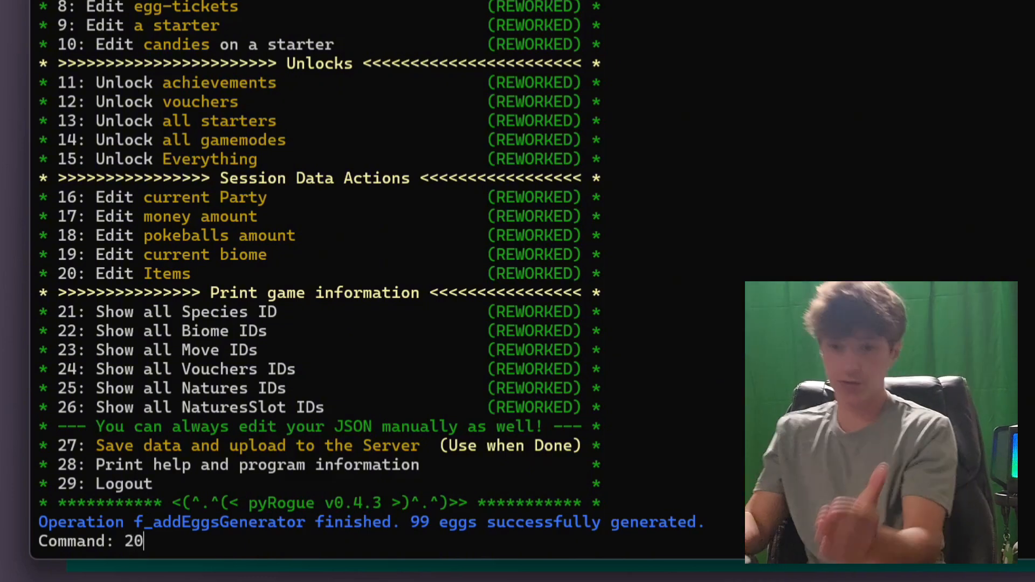
pyautogui.press('Return')
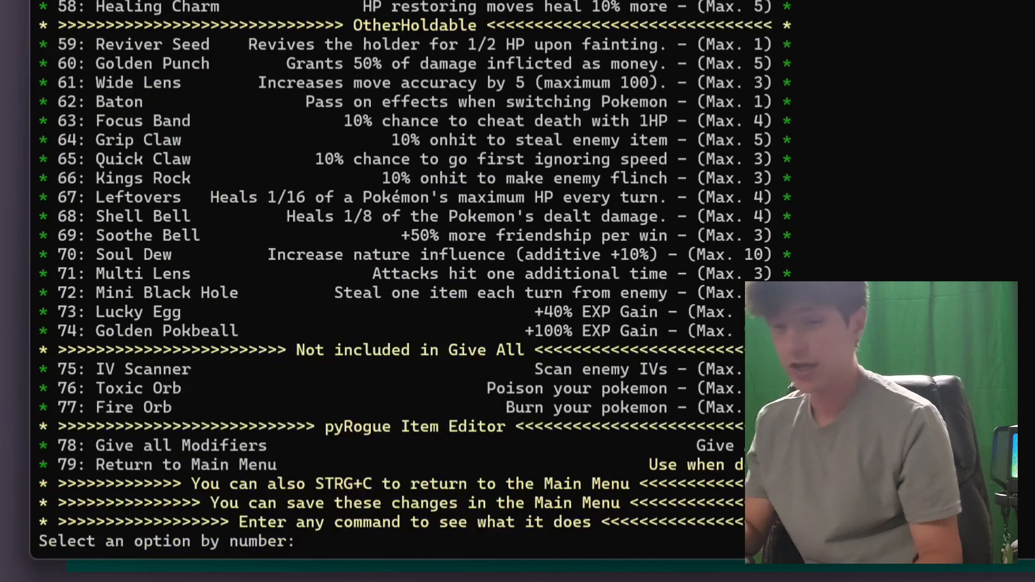
pyautogui.scroll(3)
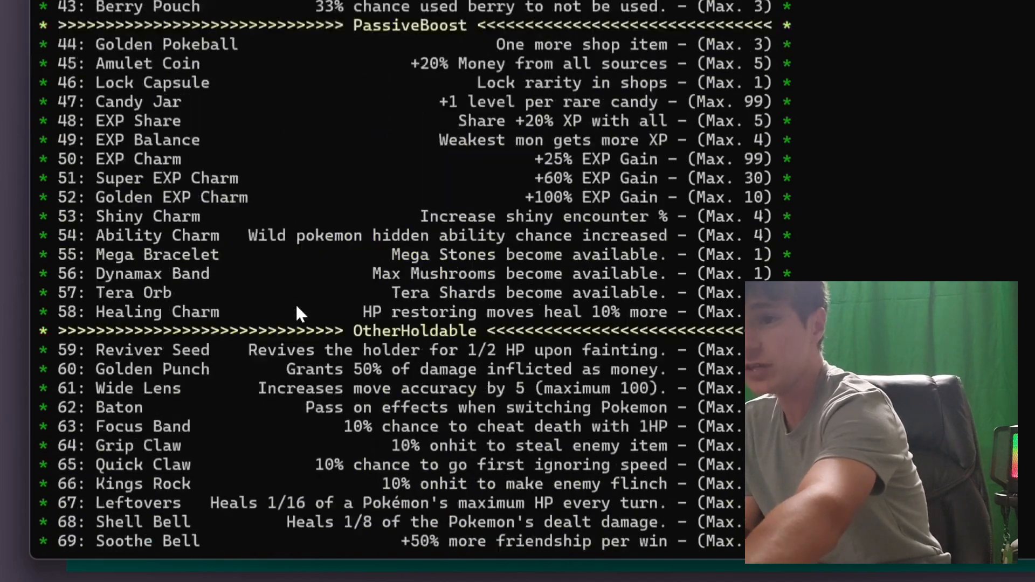
pyautogui.scroll(3)
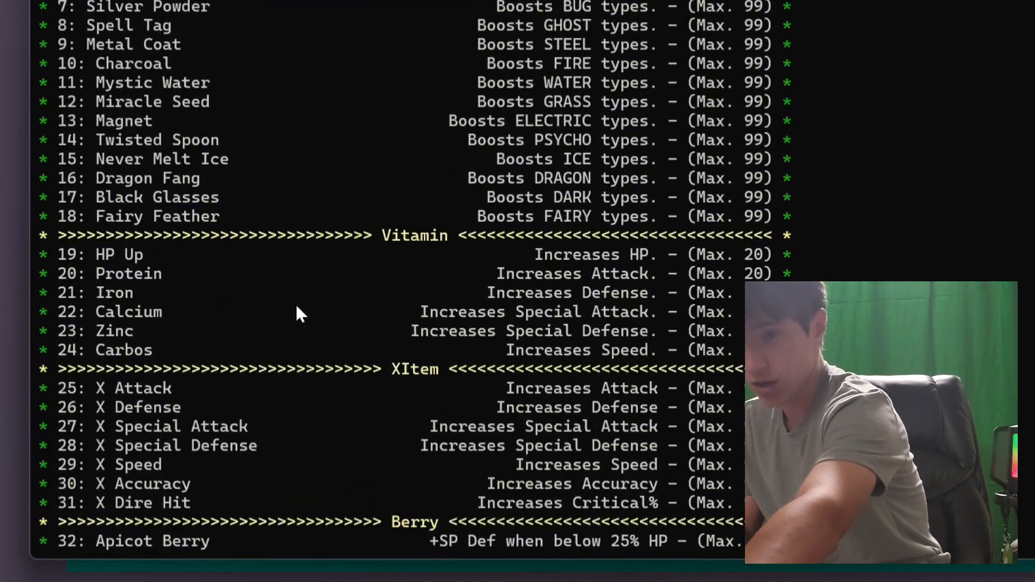
pyautogui.scroll(3)
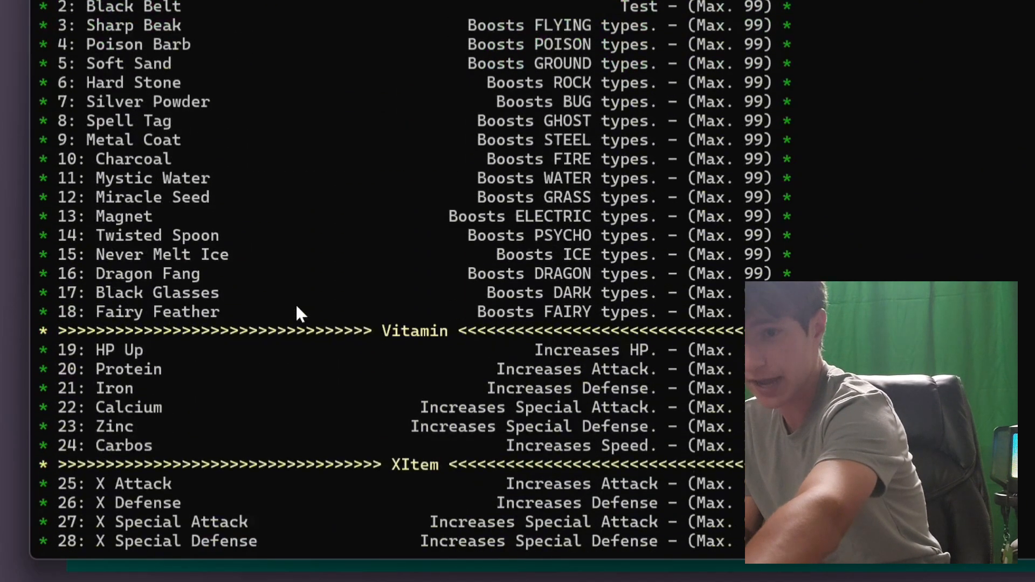
pyautogui.scroll(-3)
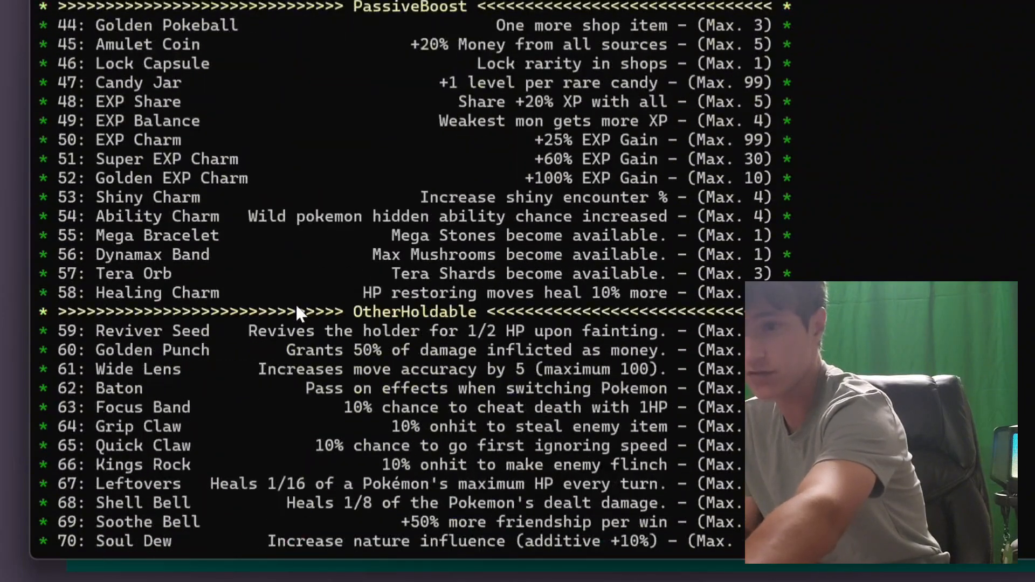
pyautogui.scroll(3)
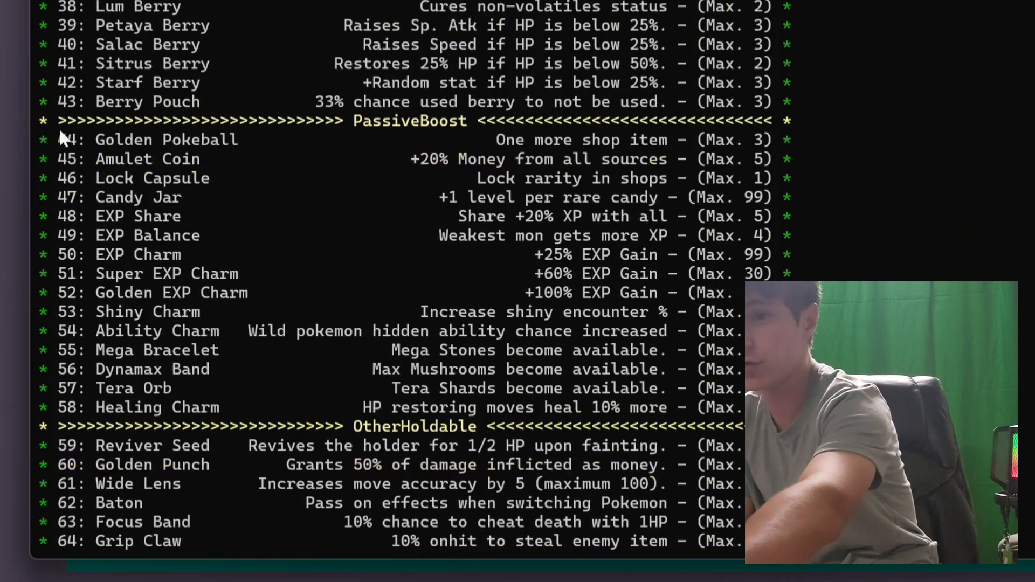
pyautogui.moveTo(212, 323)
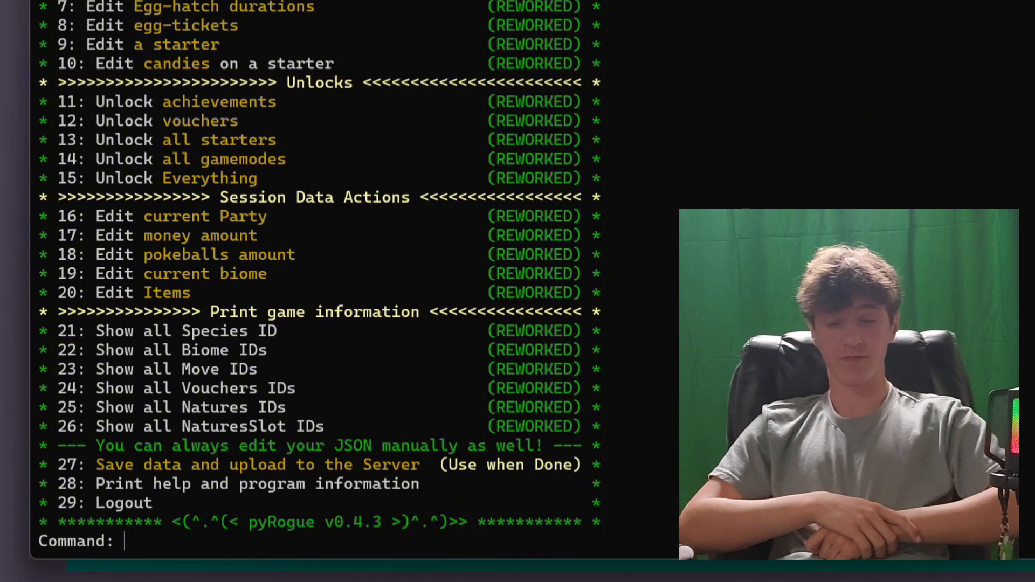
# - Begin typing a new command at the main Command prompt
pyautogui.write('l')
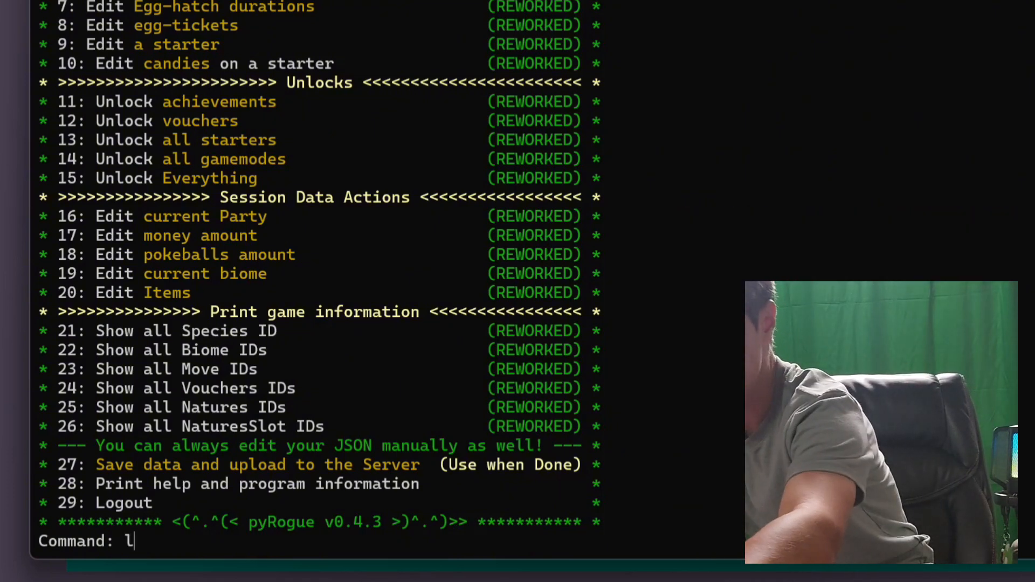
# - Complete the hidden 'lb' command to open LB's Secrets for starter forms
pyautogui.write('b')
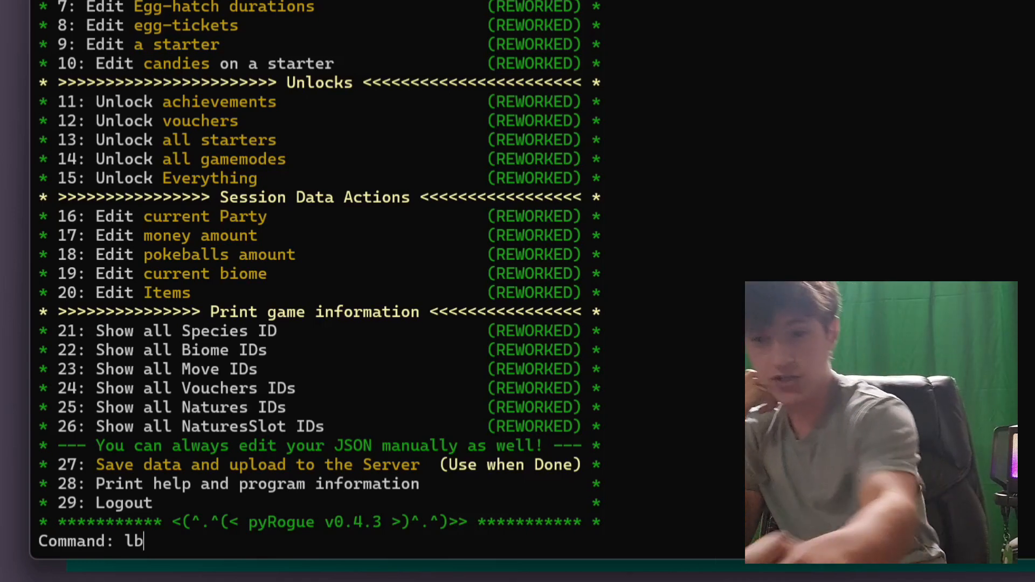
pyautogui.press('Return')
pyautogui.write('1')
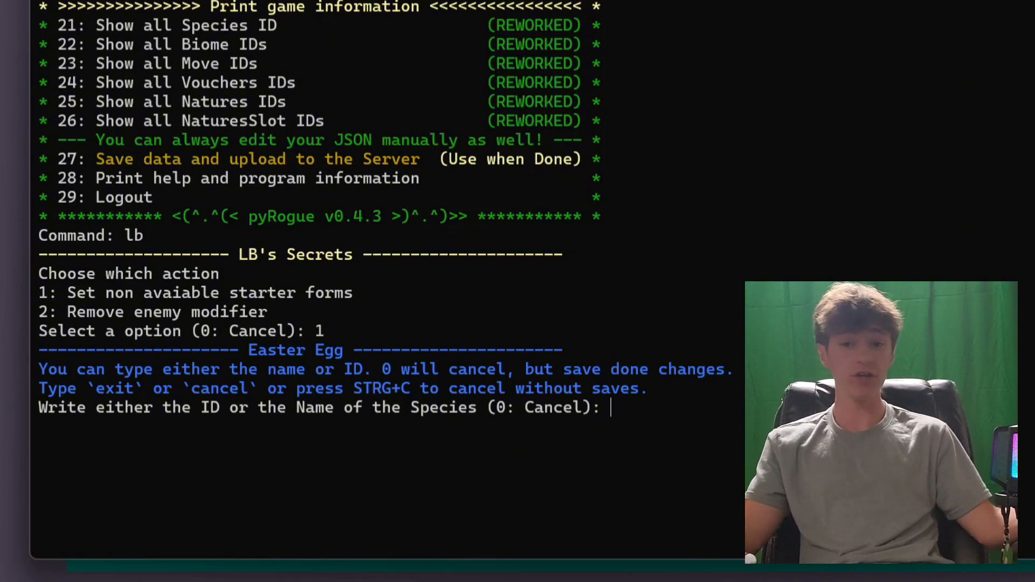
# - Choose Mewtwo as the species and set its starter form to Mega-X
pyautogui.write('mewtwo')
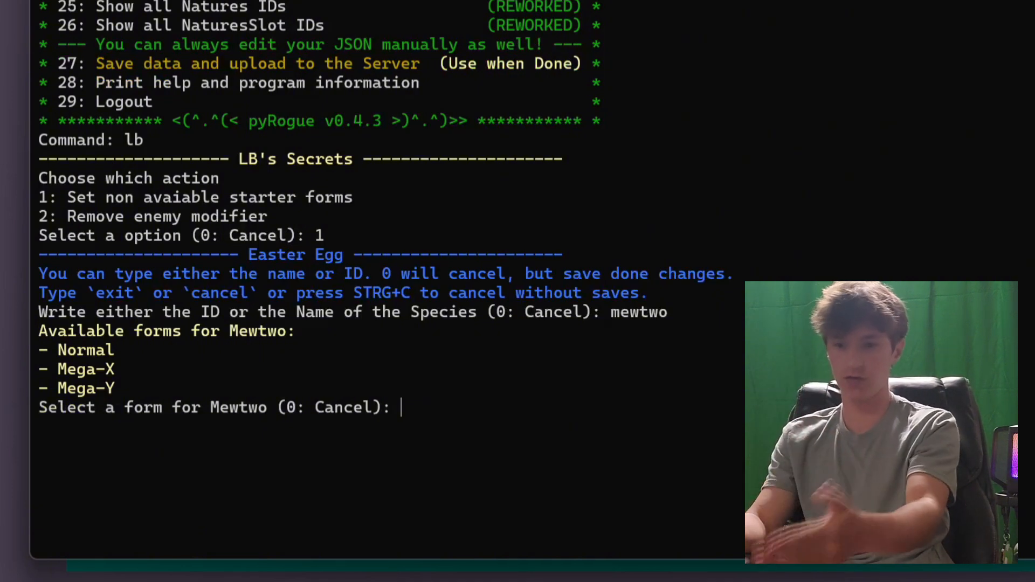
pyautogui.write('mega-x')
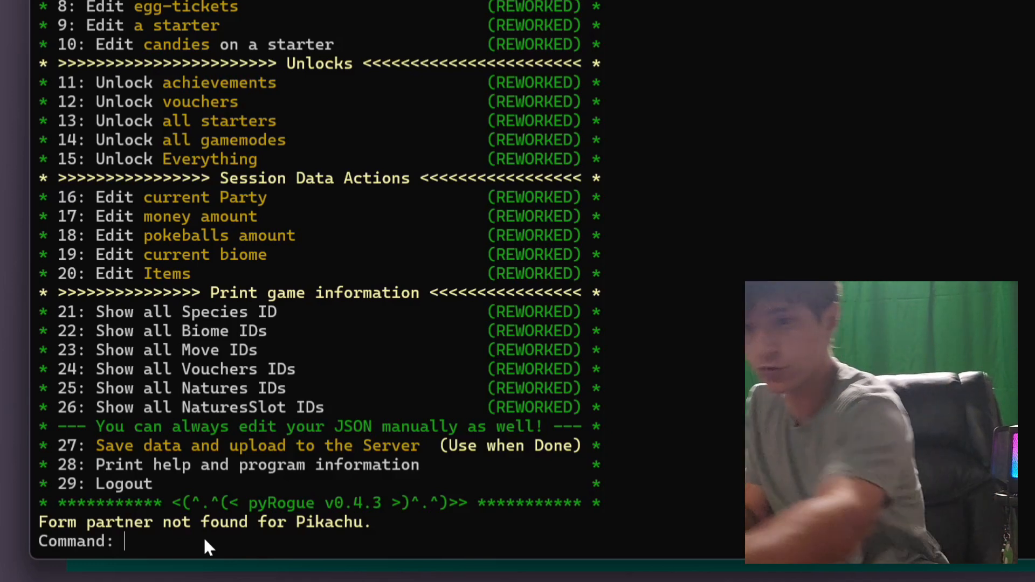
# - Run command 27 to save the edited data and upload it to the server
pyautogui.write('27')
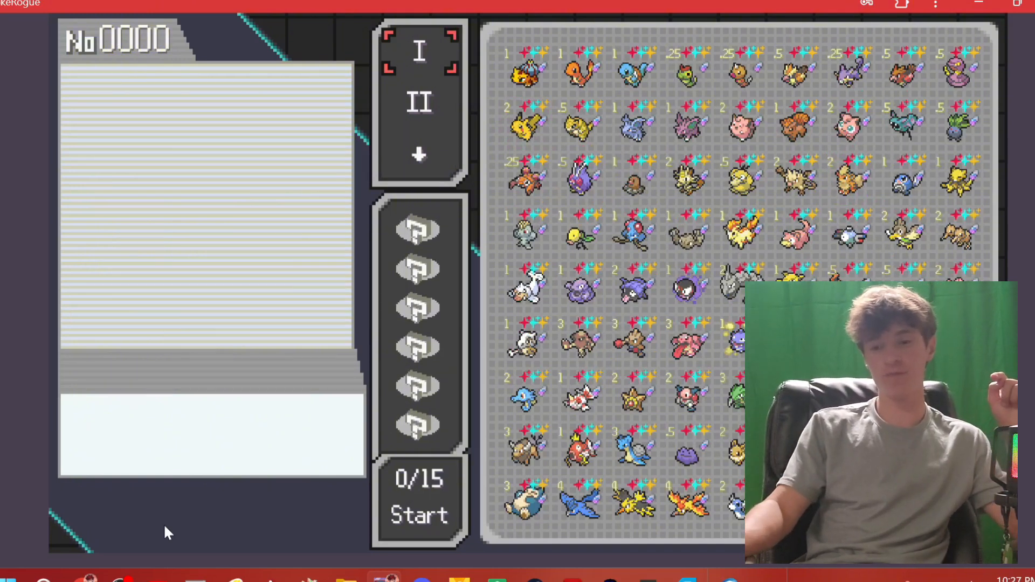
# - Open PokeRogue's starter selection grid to view the modified starters
pyautogui.click(419, 103)
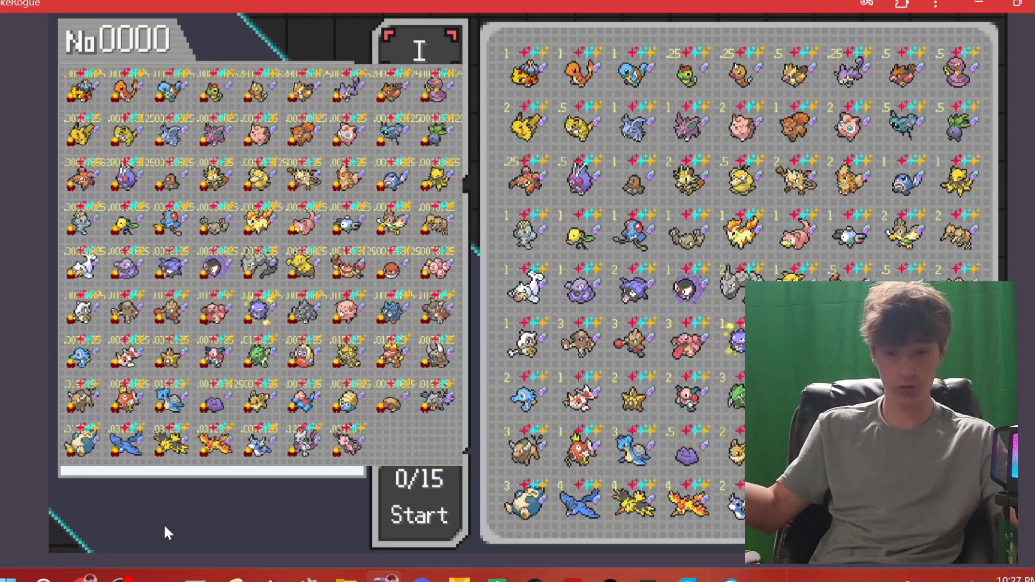